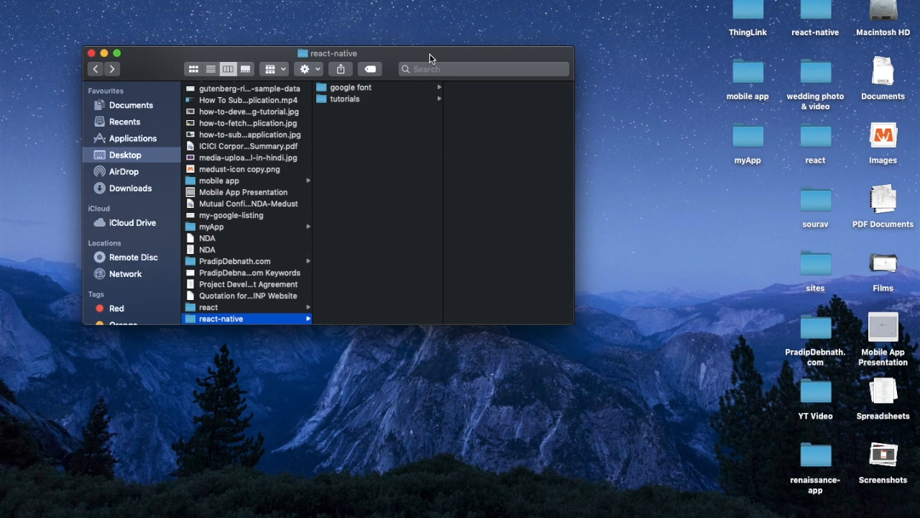
mouse_move(454, 179)
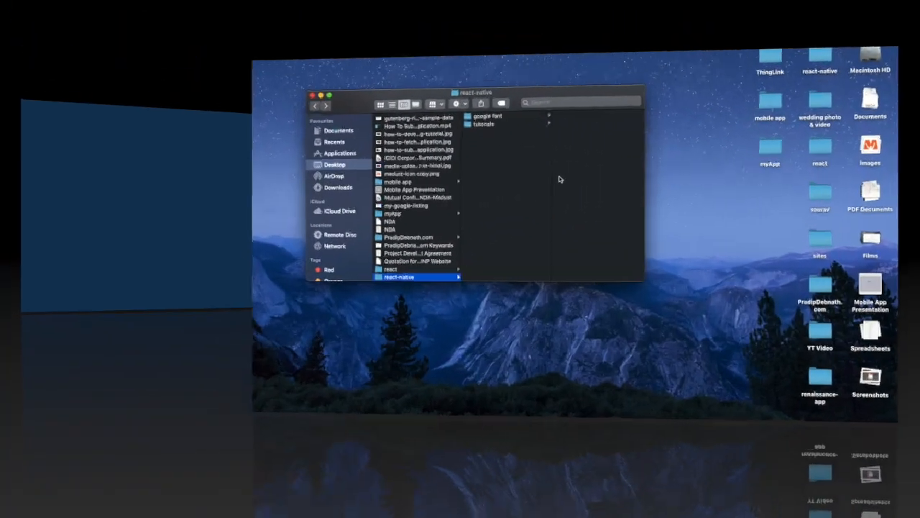
- Launch a new Terminal window from the Dock beside the react-native Finder window
click(268, 497)
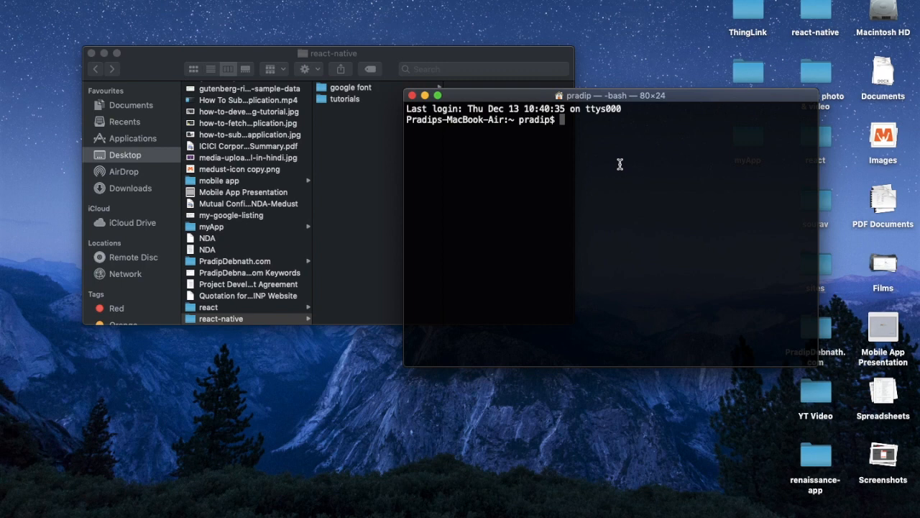
- cd into the react-native/tutorials folder and enter 'react-native init googleFont' without running it
text(cd)
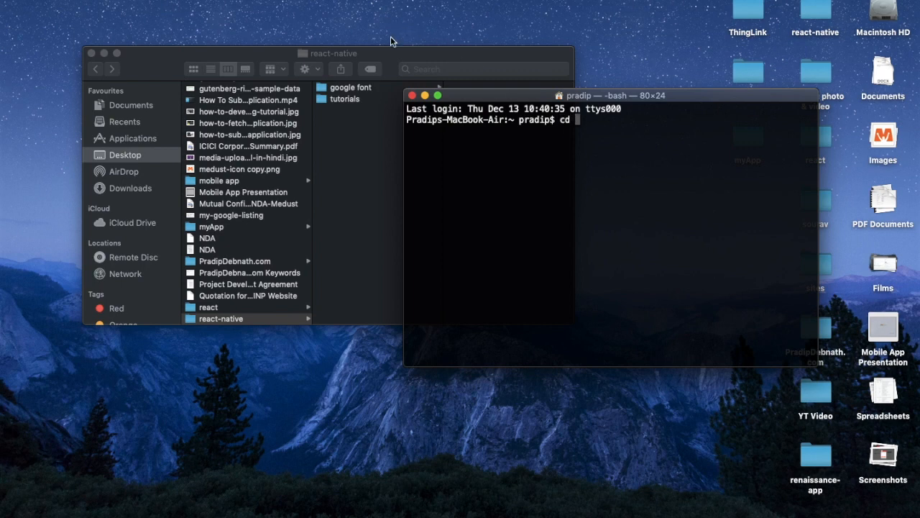
click(349, 99)
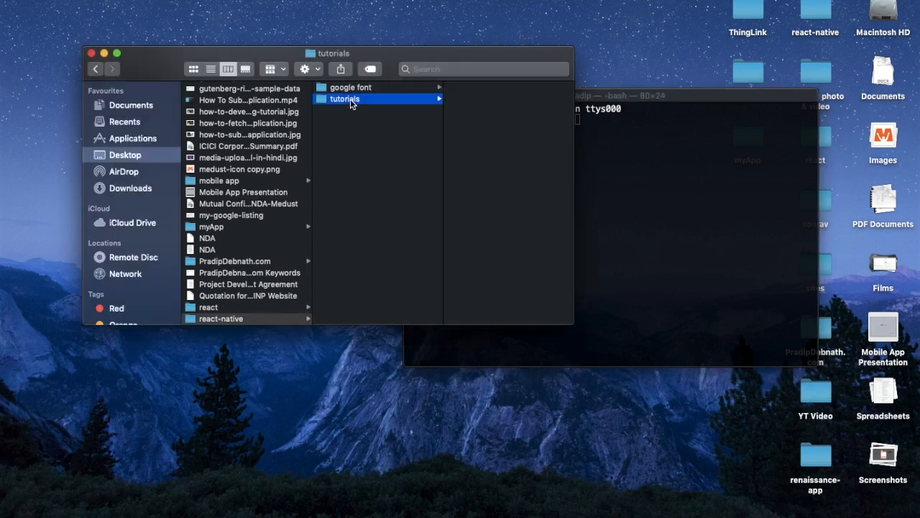
click(611, 95)
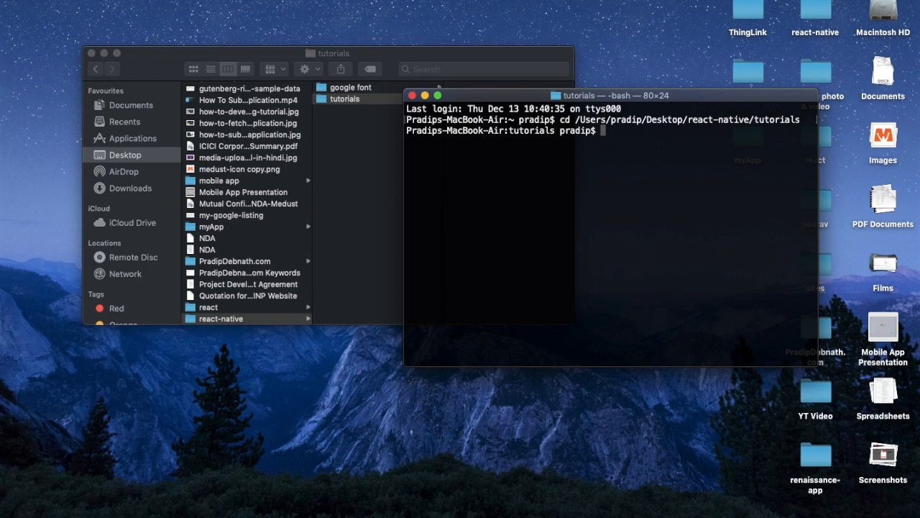
text(react-)
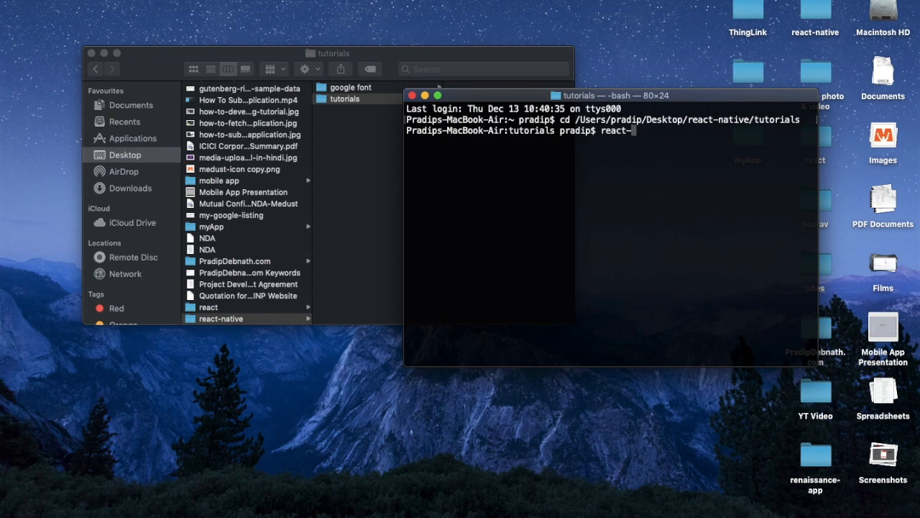
text(native)
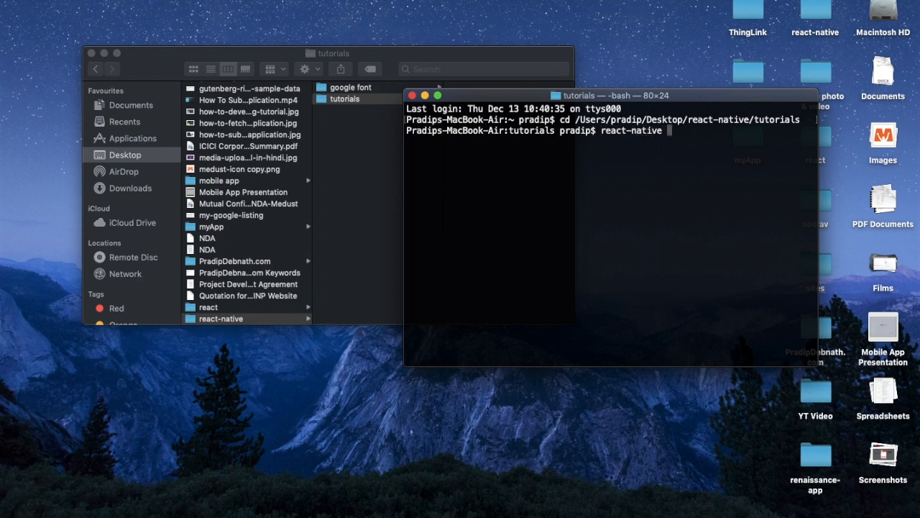
text(init)
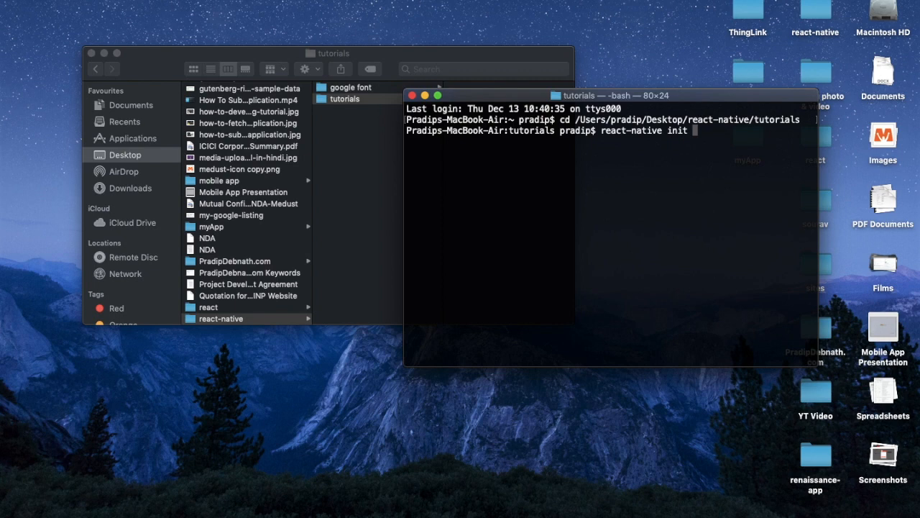
text(google)
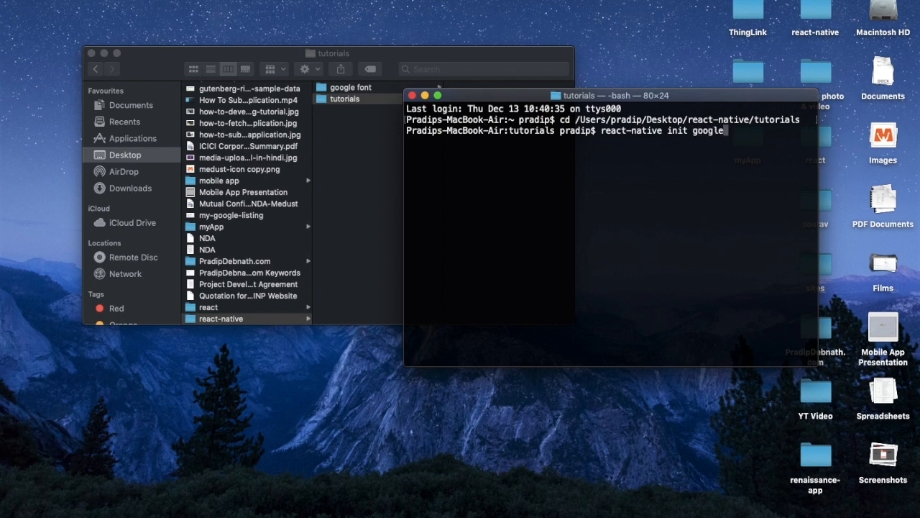
text(Font)
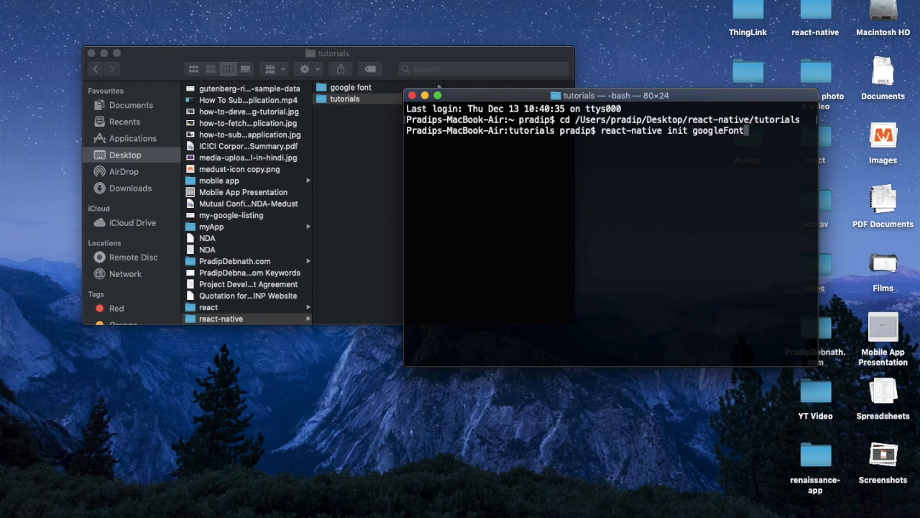
- Run react-native init googleFont, then open the new project with 'code googleFont'
key(Return)
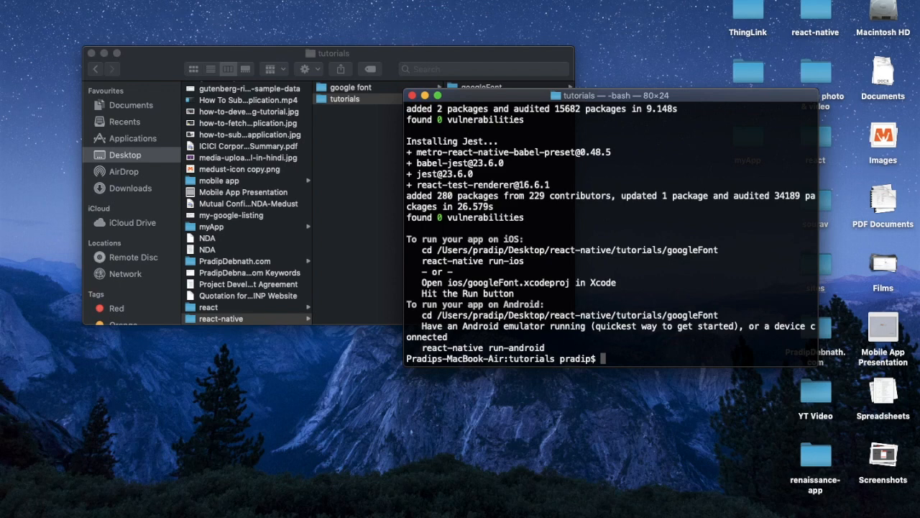
text(c)
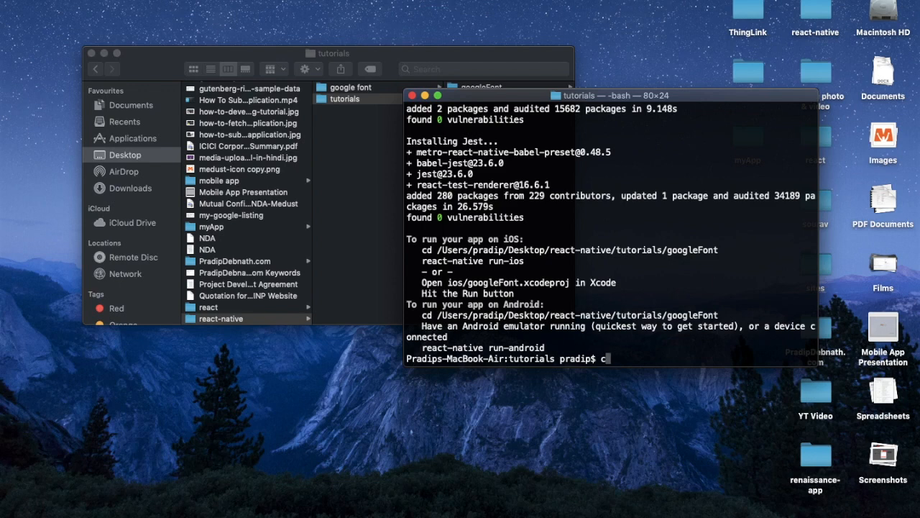
text(ode)
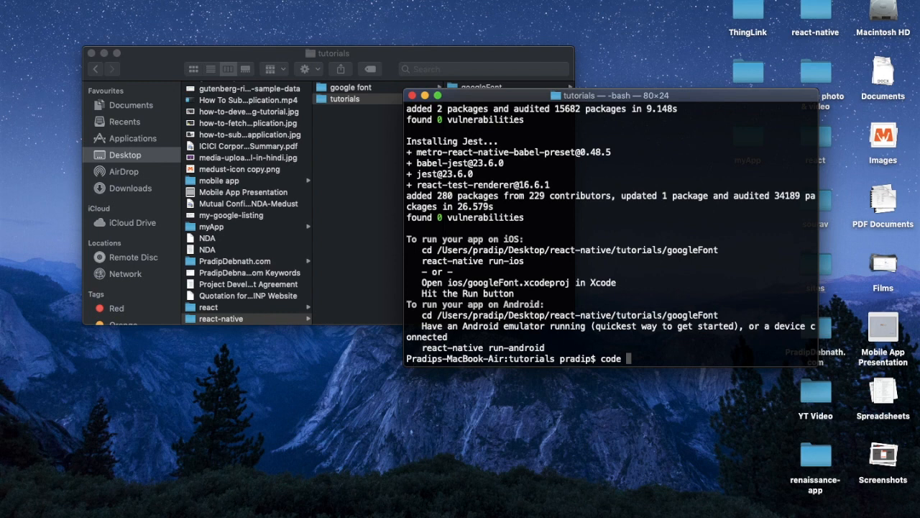
text(go)
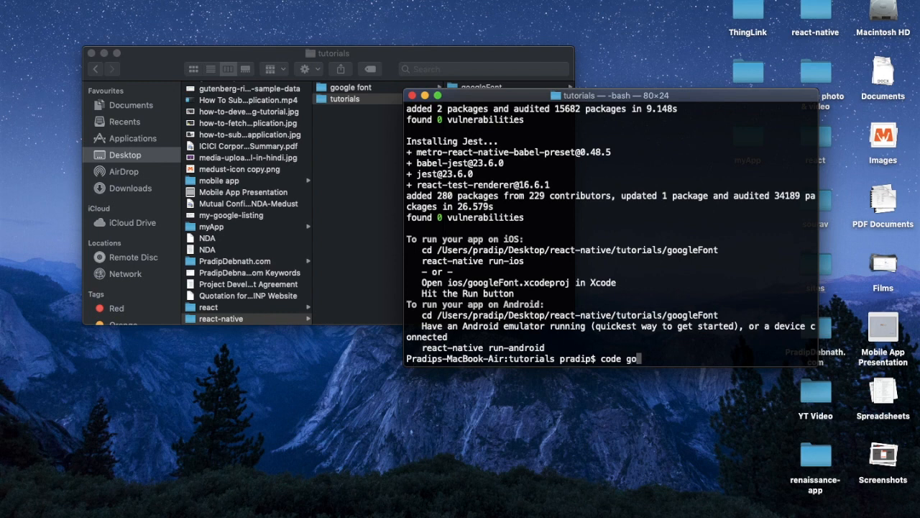
text(ogleFont)
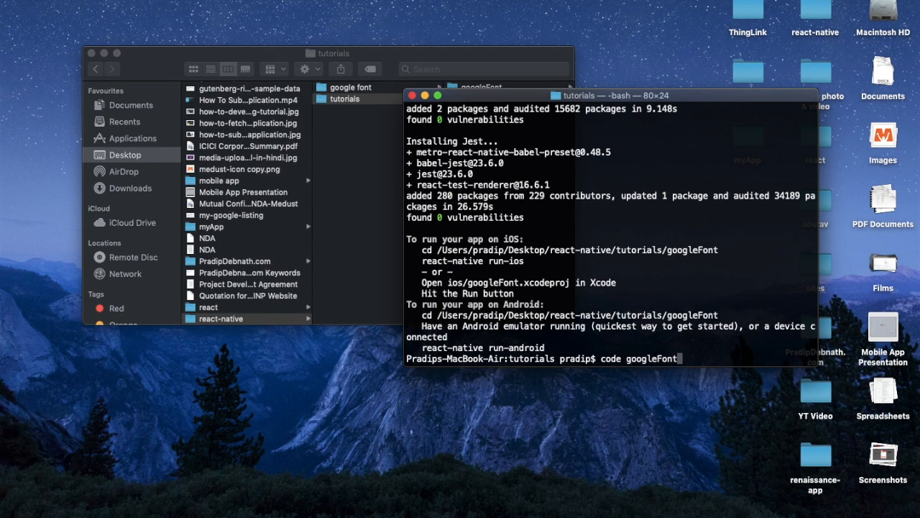
key(Return)
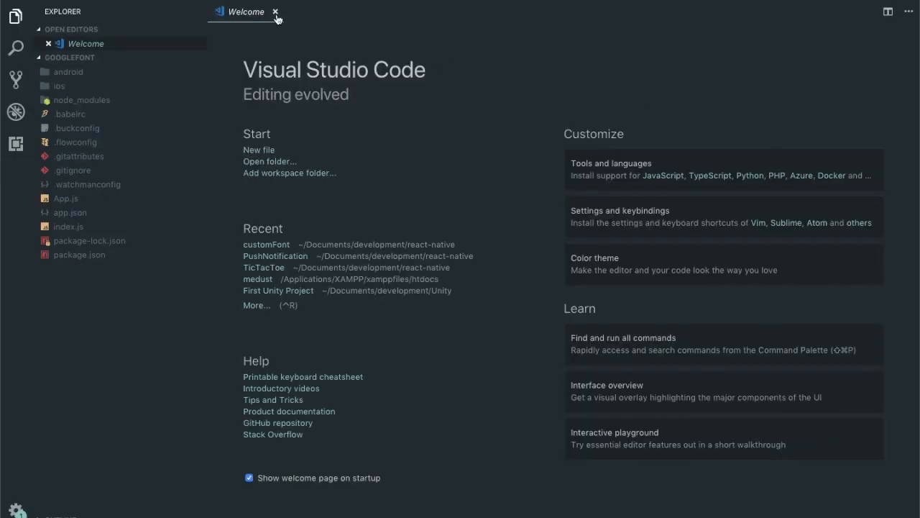
- Close the Welcome tab and the macOS Terminal, then run react-native run-android
click(276, 12)
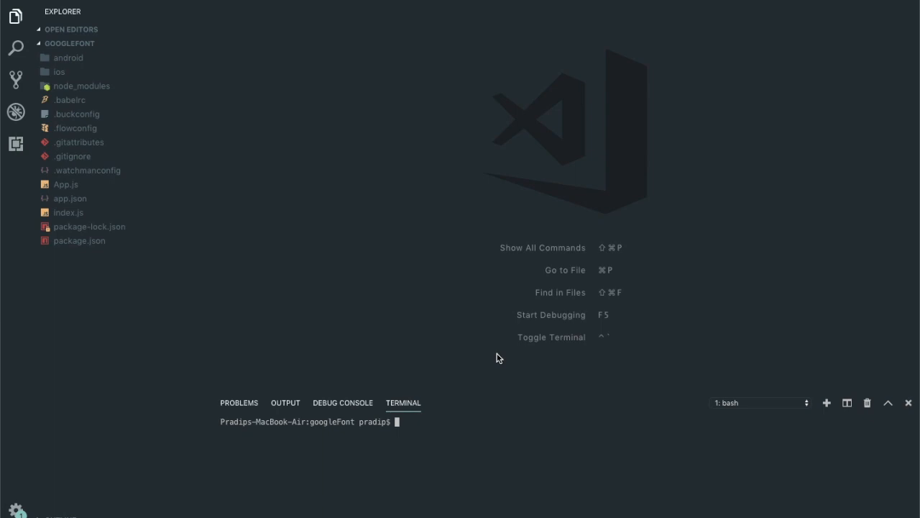
mouse_move(350, 381)
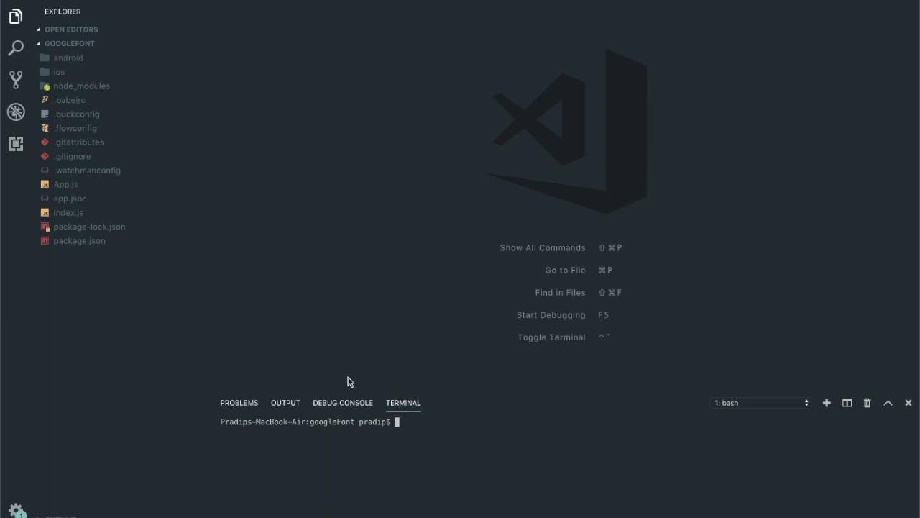
mouse_move(416, 425)
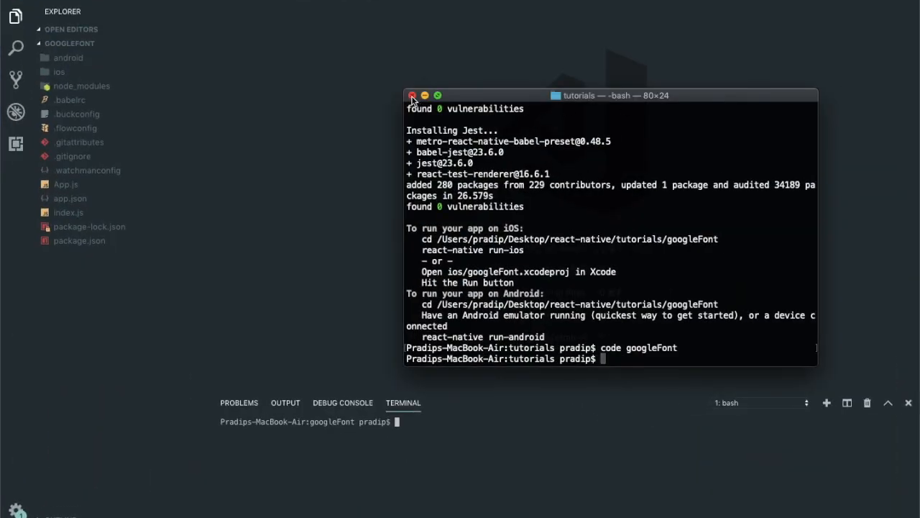
click(412, 95)
text(react-native)
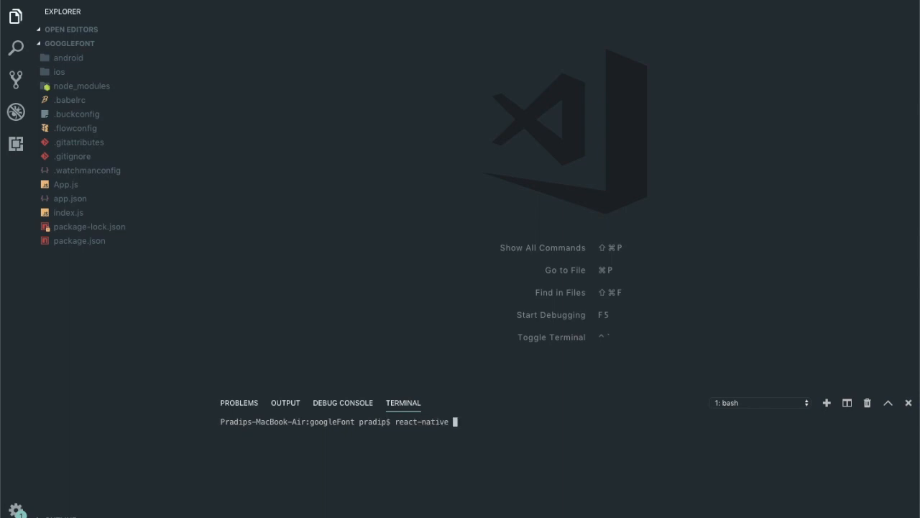
text(run-a)
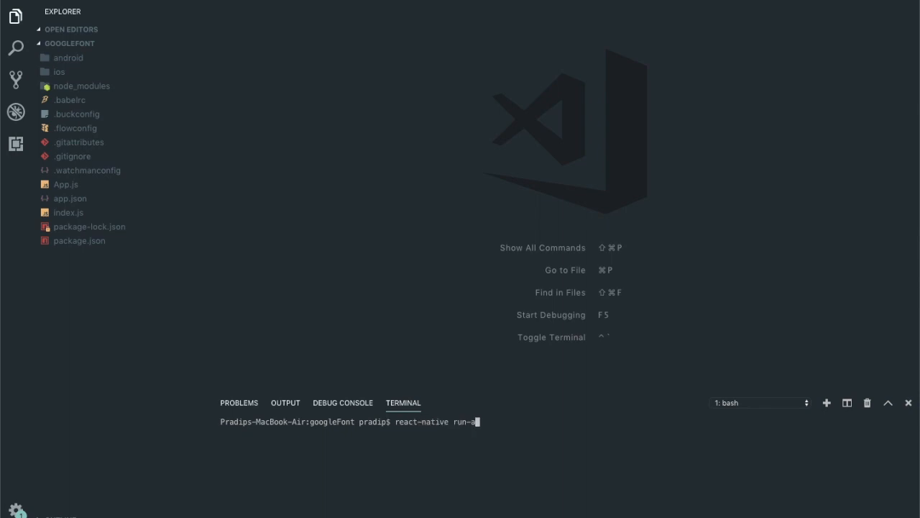
key(Return)
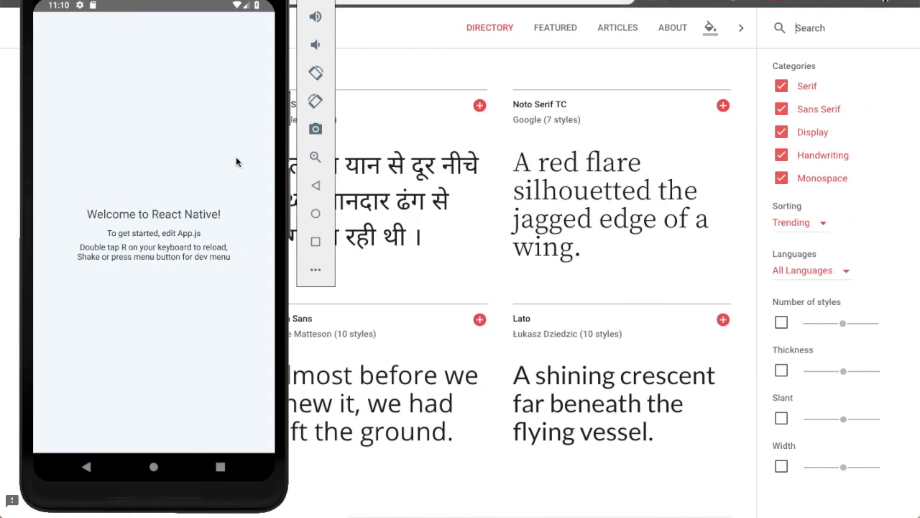
mouse_move(92, 187)
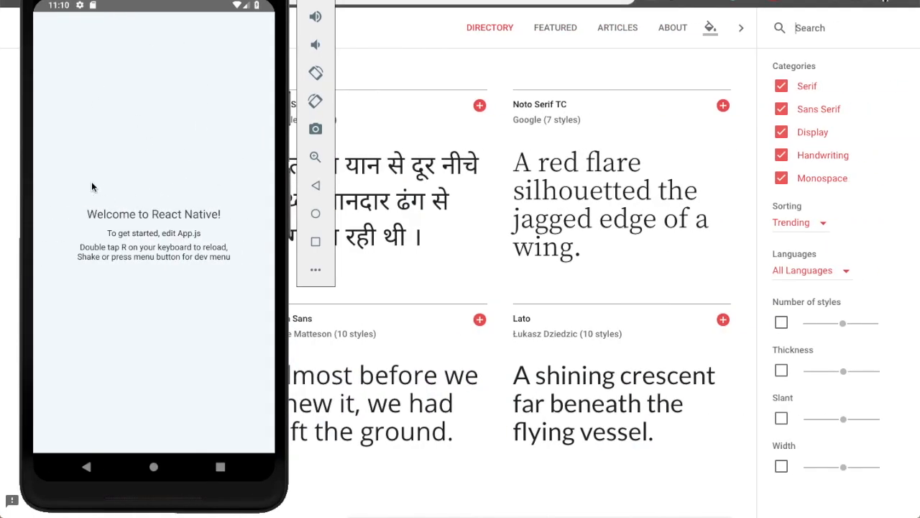
mouse_move(167, 239)
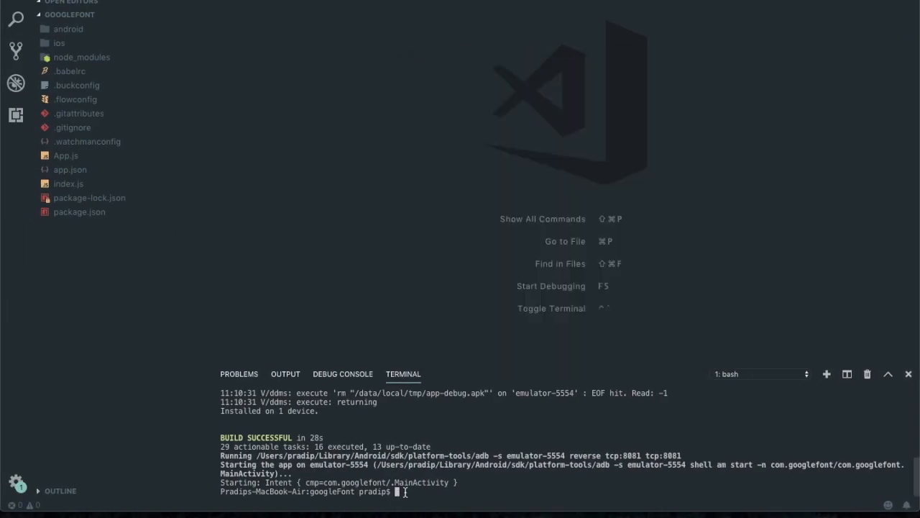
- Run react-native run-ios in the integrated terminal to launch googleFont on the iPhone X simulator
text(react-native run-android)
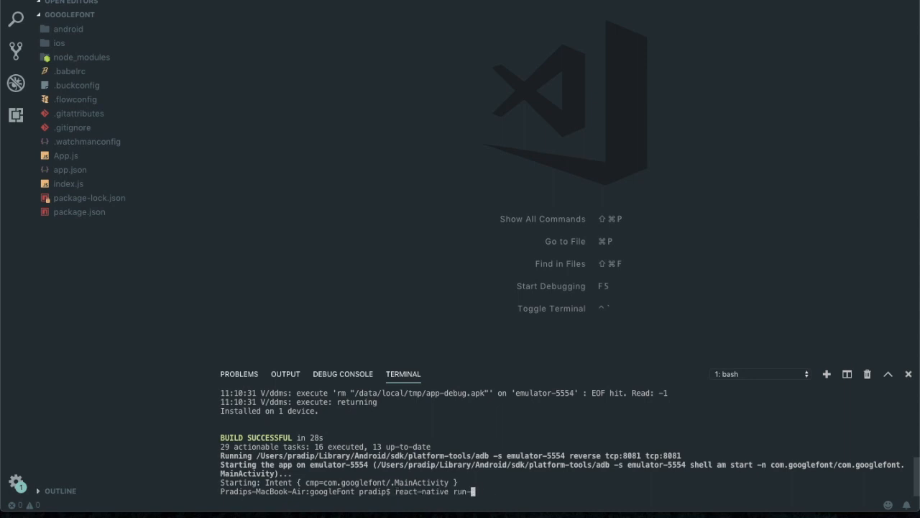
text(ios)
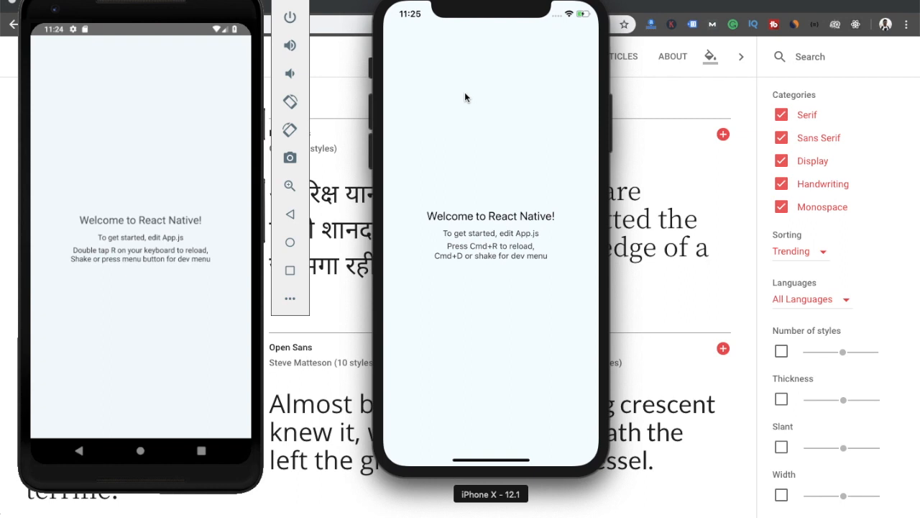
mouse_move(218, 159)
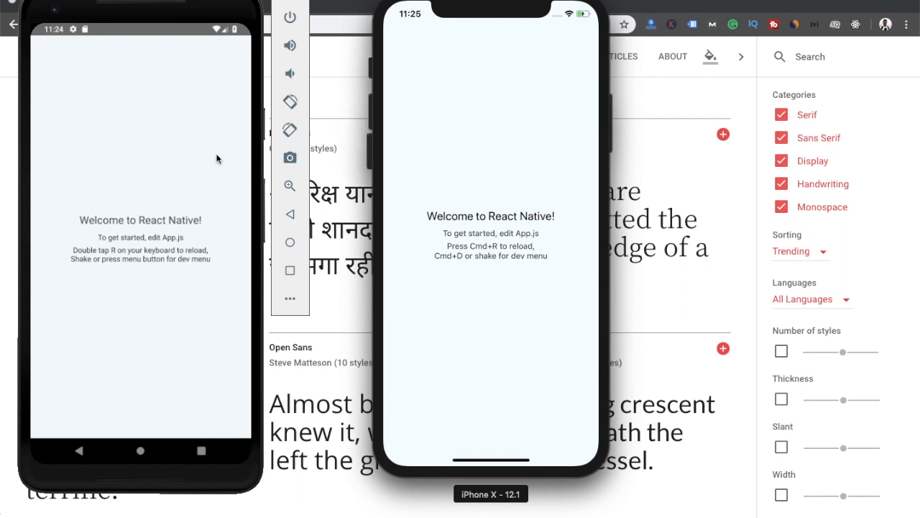
mouse_move(430, 136)
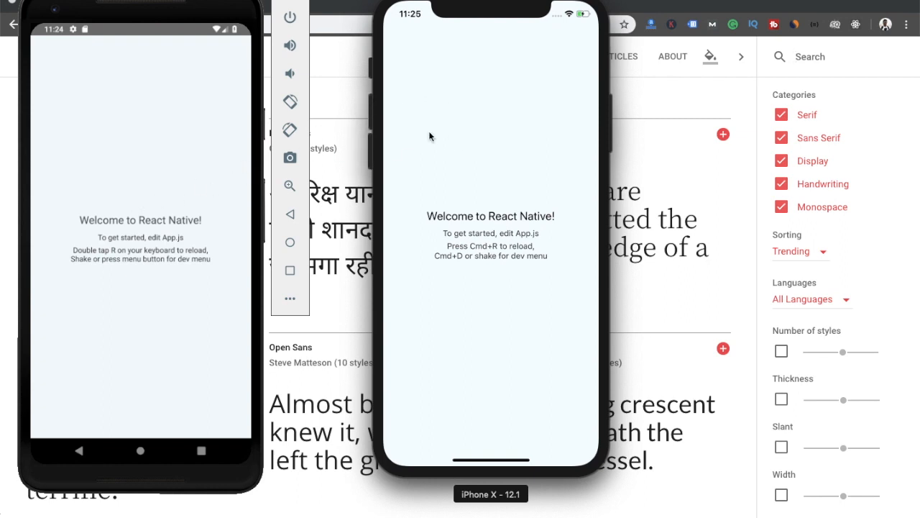
mouse_move(514, 140)
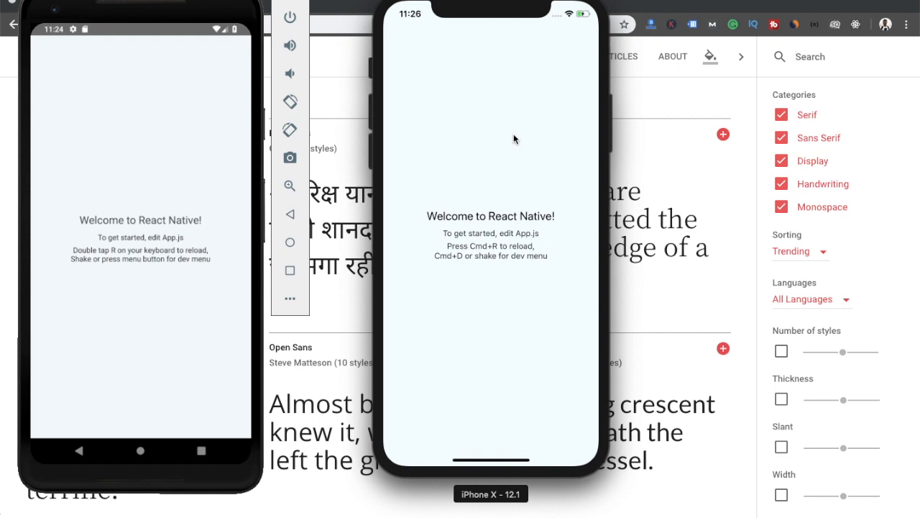
mouse_move(672, 5)
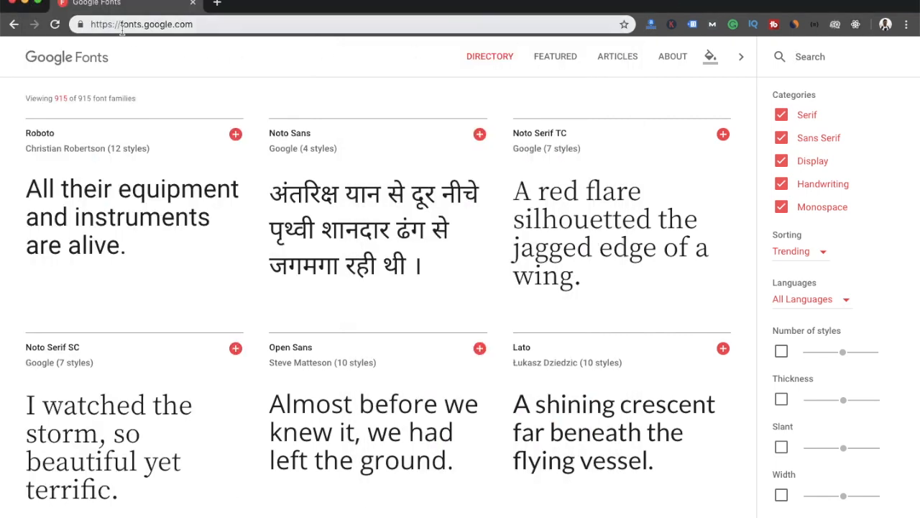
mouse_move(494, 100)
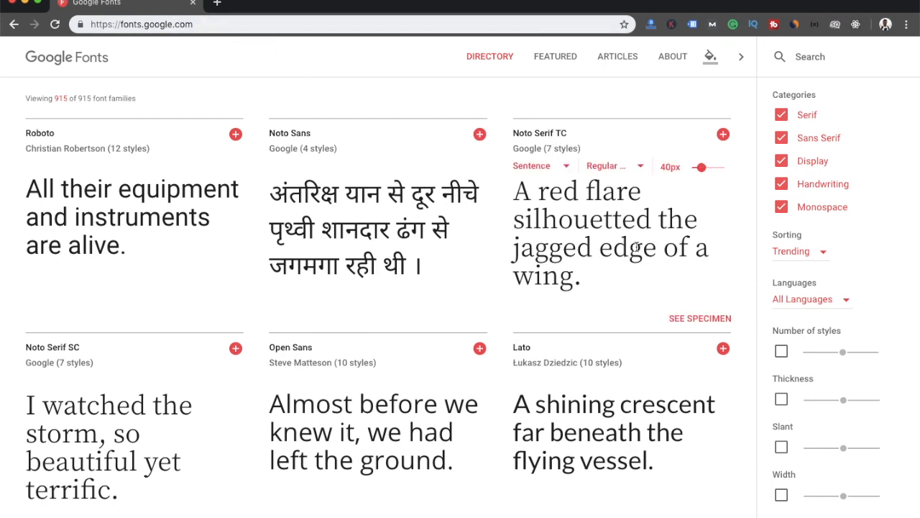
mouse_move(723, 134)
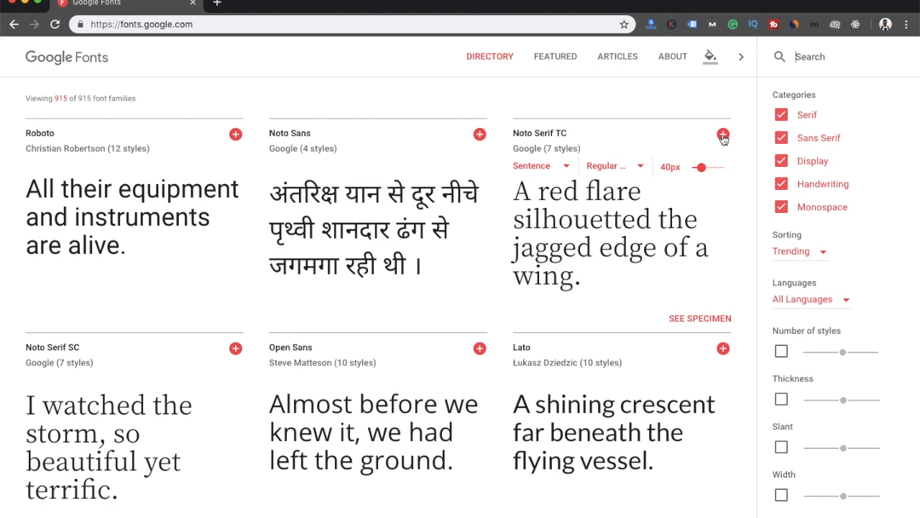
- Add Noto Serif TC to the Google Fonts selection and open the selection drawer
click(723, 135)
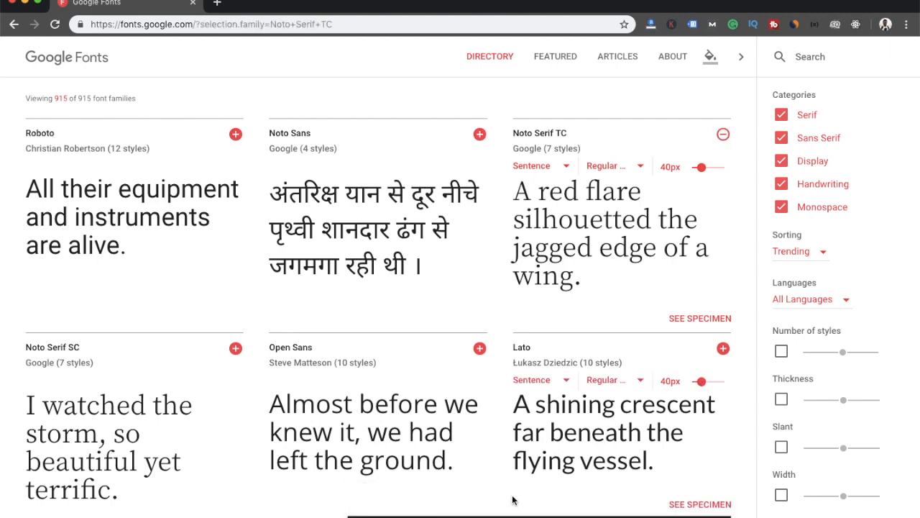
click(723, 134)
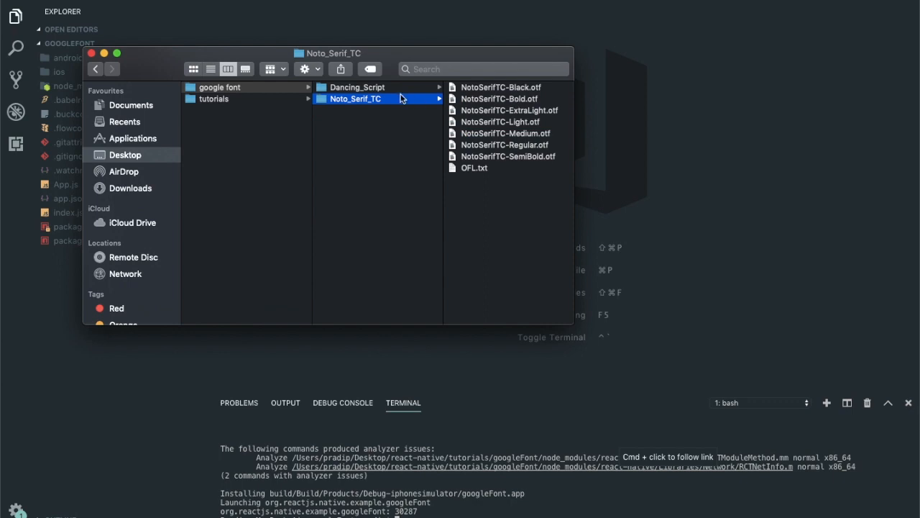
- Browse Dancing_Script's .ttf files, then Noto_Serif_TC's seven .otf weights
click(358, 87)
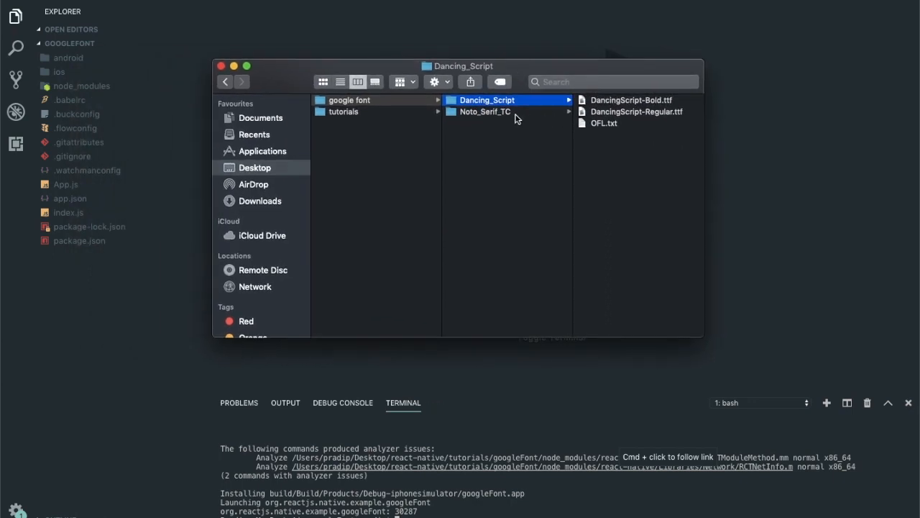
click(485, 112)
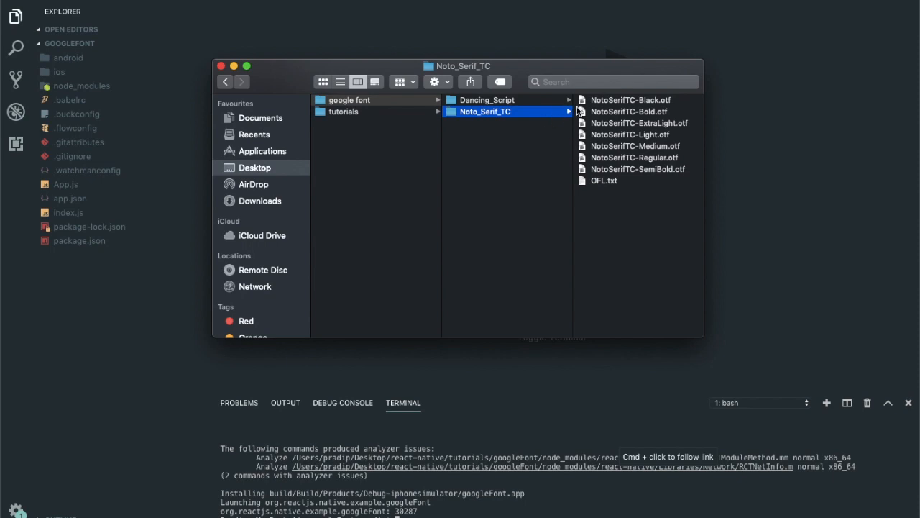
mouse_move(399, 119)
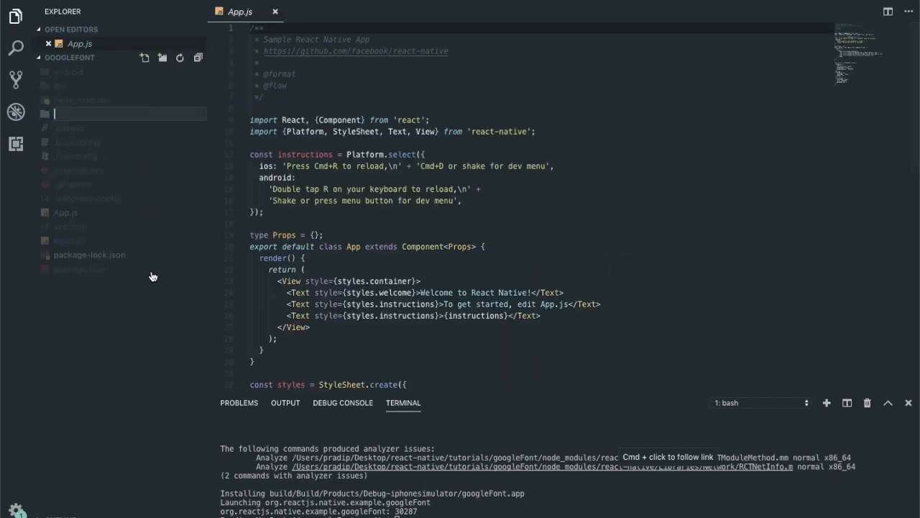
- Create an 'assets' folder, then a 'fonts' folder inside it, in the Explorer
text(assets)
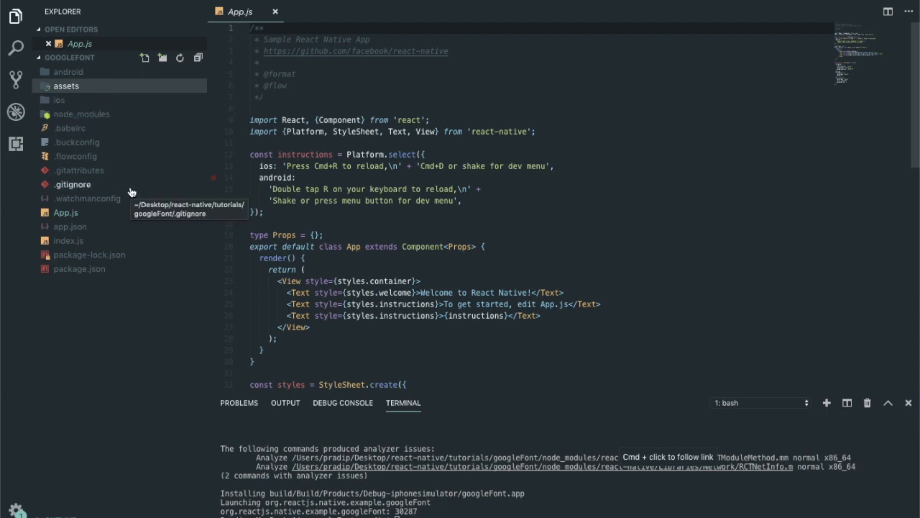
mouse_move(163, 58)
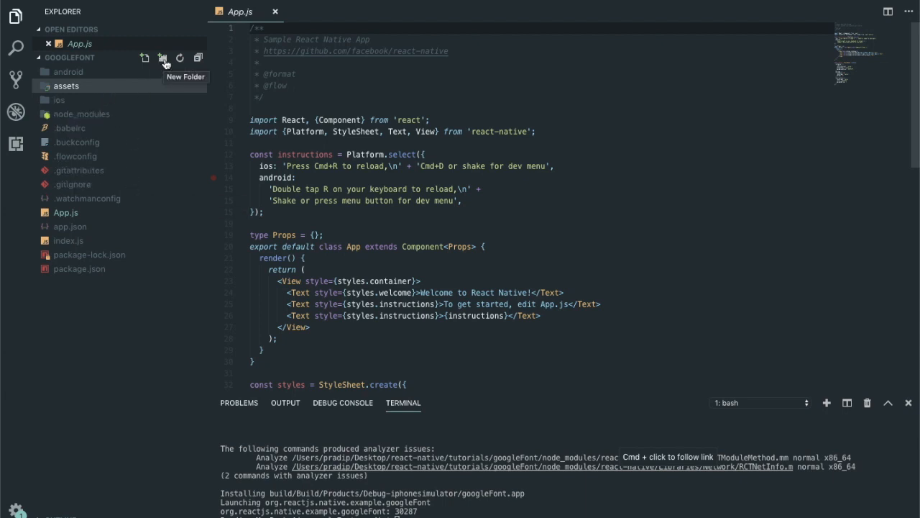
click(162, 57)
text(fonts)
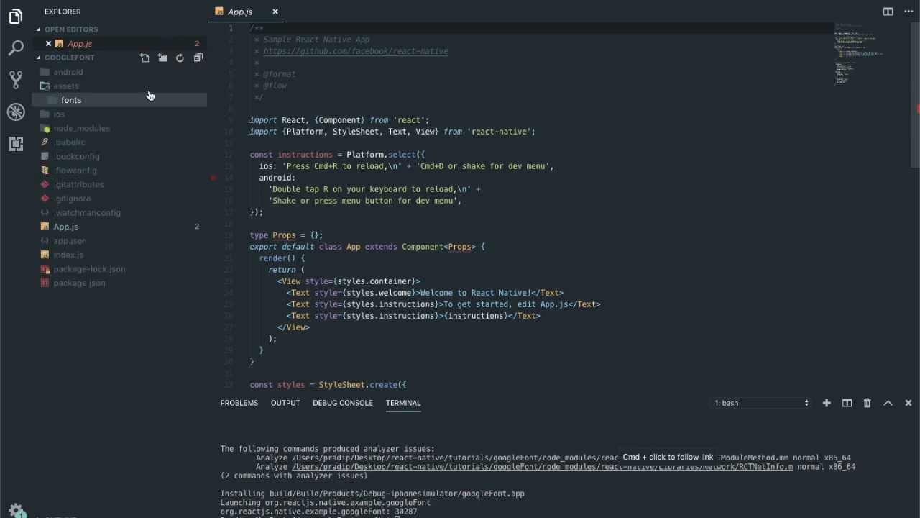
mouse_move(103, 106)
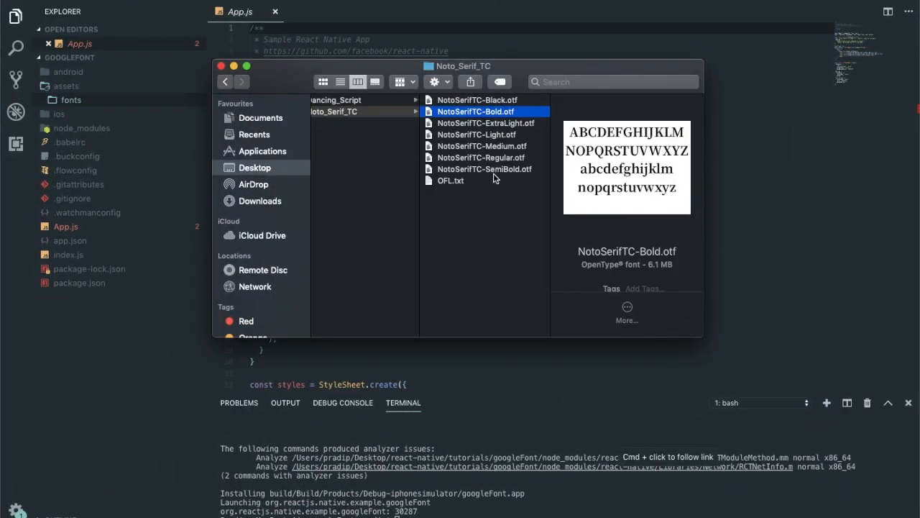
mouse_move(459, 116)
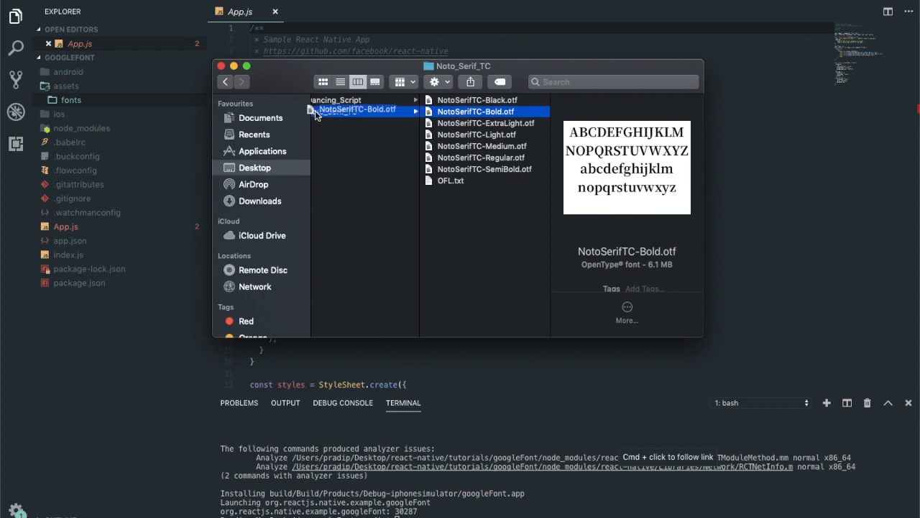
- Drag NotoSerifTC-Bold.otf and DancingScript-Bold.ttf onto assets/fonts, then open package.json
click(221, 65)
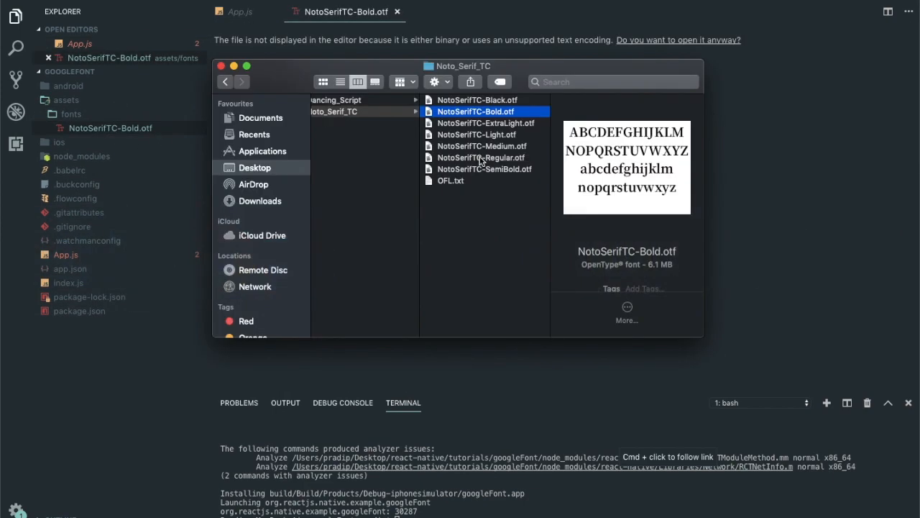
click(336, 100)
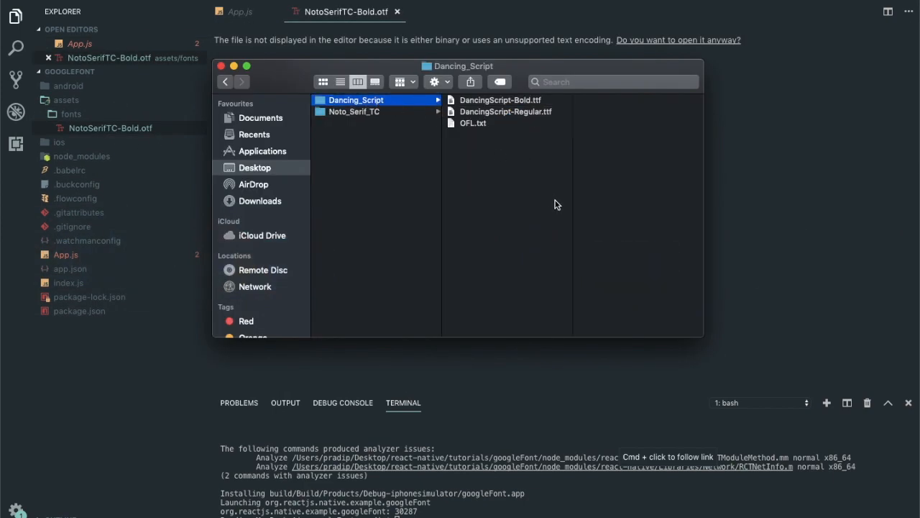
mouse_move(503, 104)
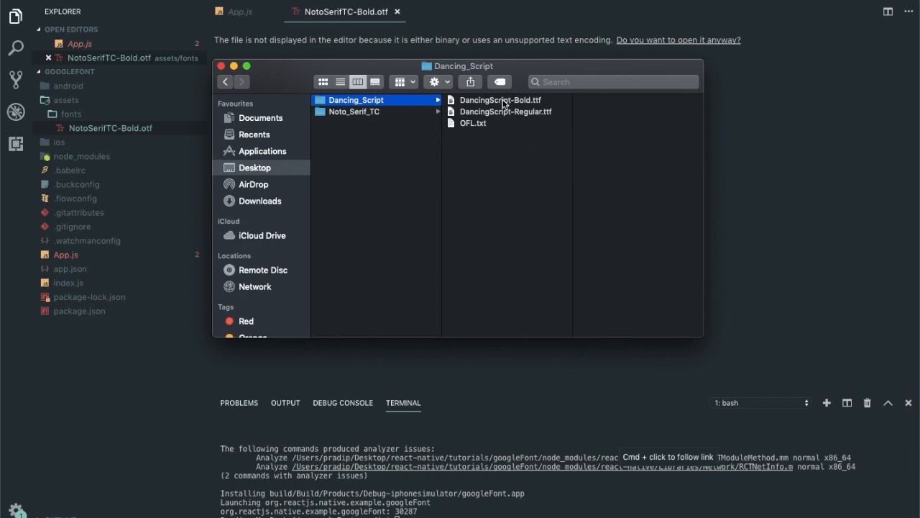
drag(500, 100, 147, 103)
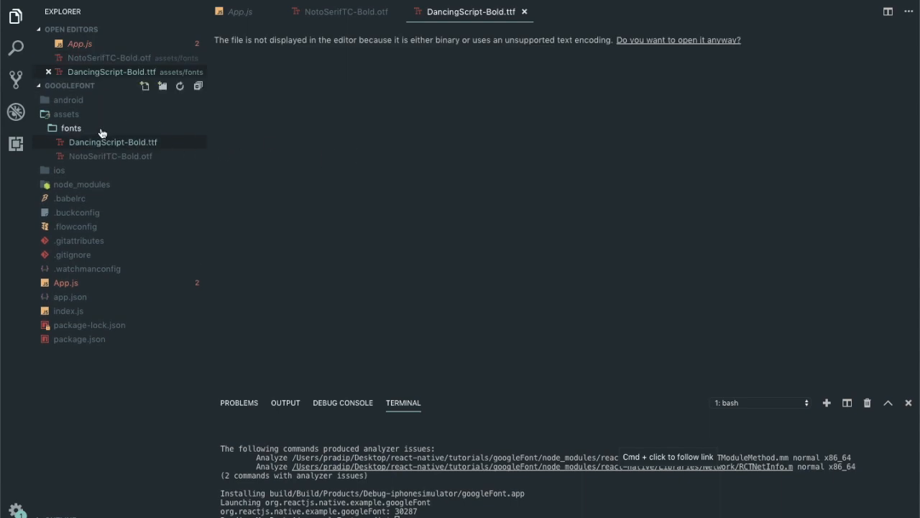
mouse_move(113, 142)
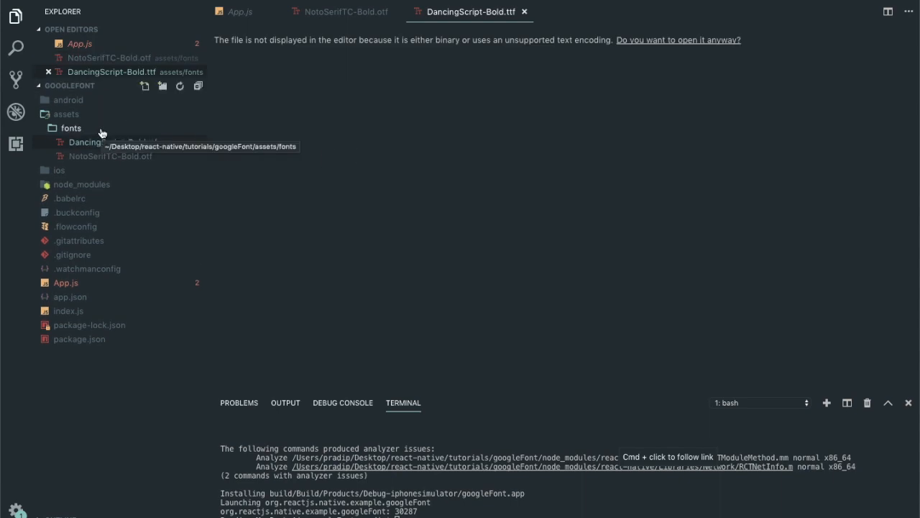
mouse_move(66, 114)
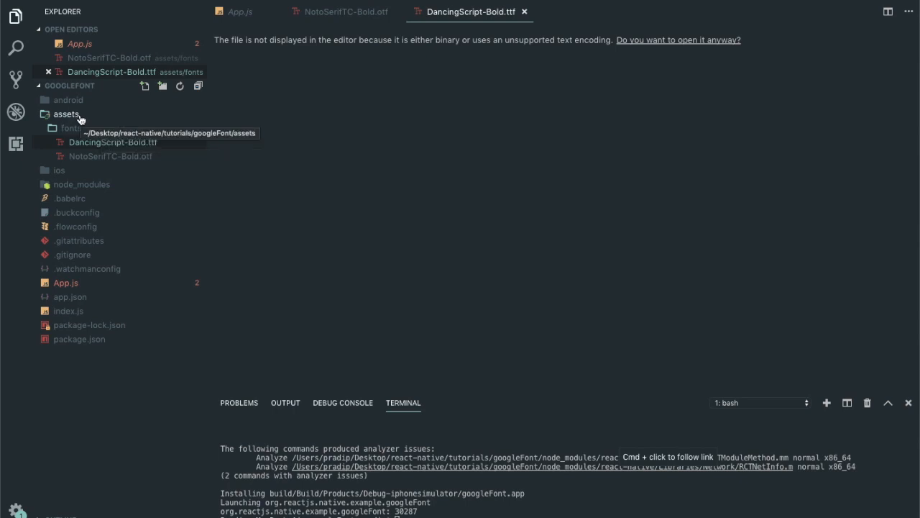
click(79, 282)
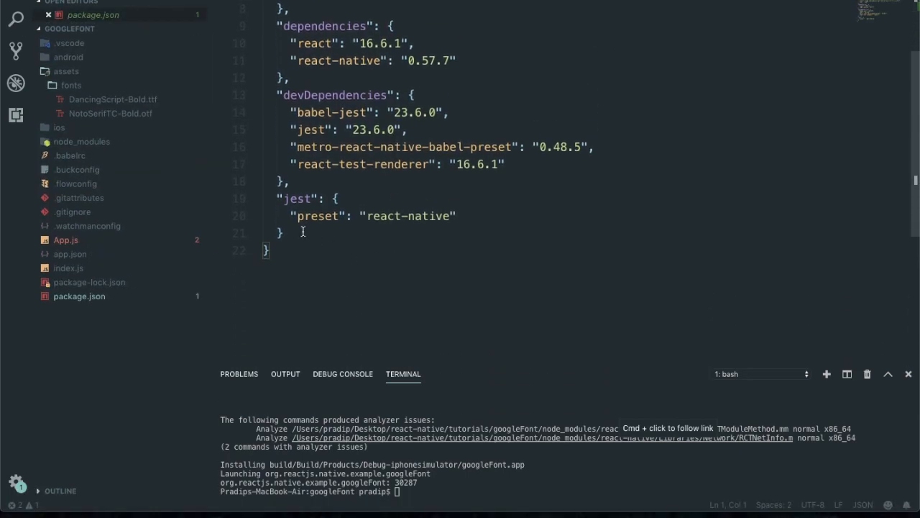
- Add an "rnpm" block after the jest settings with assets "./assets/fonts/"
key(enter)
text(")
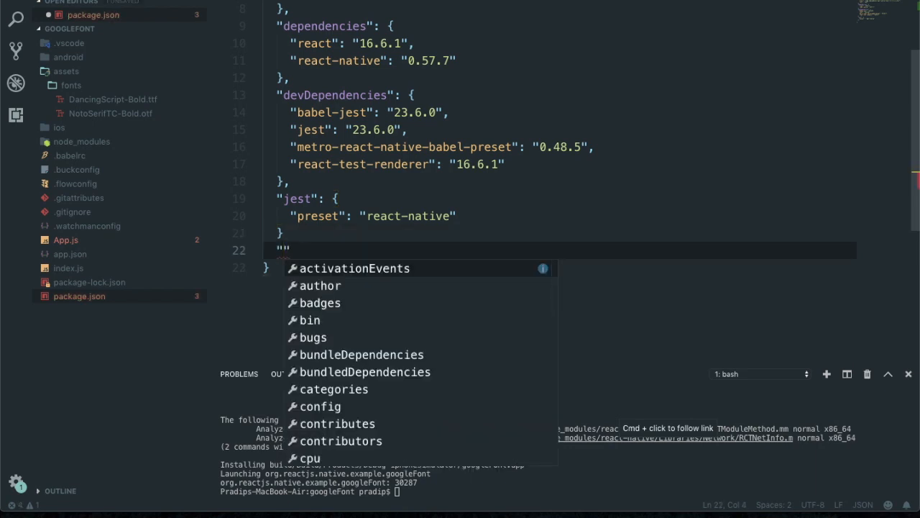
text(rnpm)
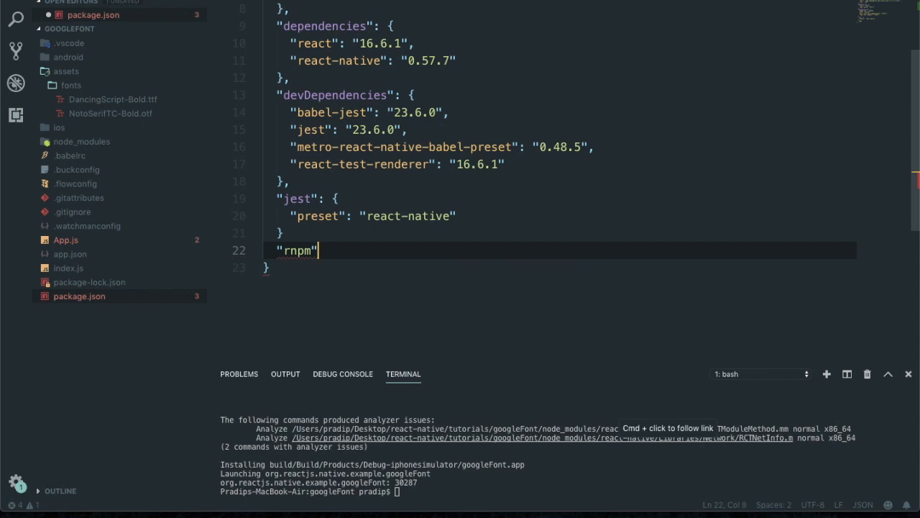
text(: {)
text("assets": [)
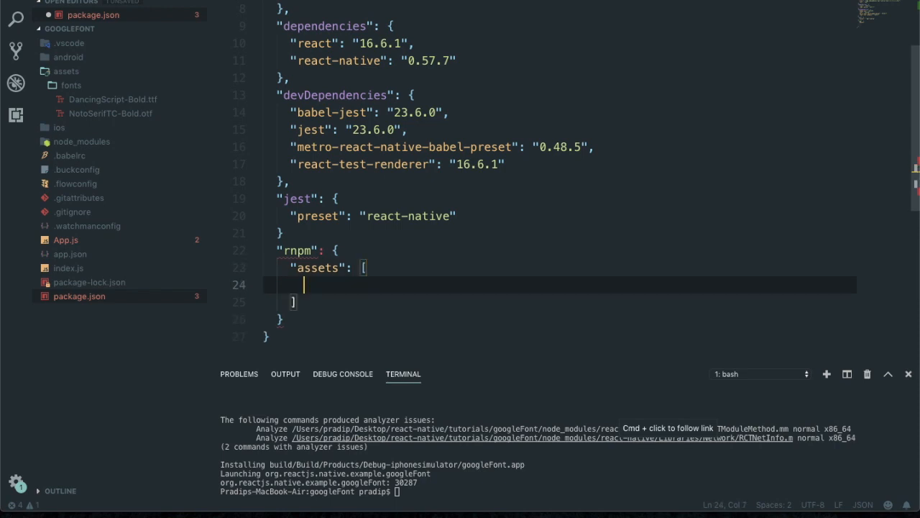
text("")
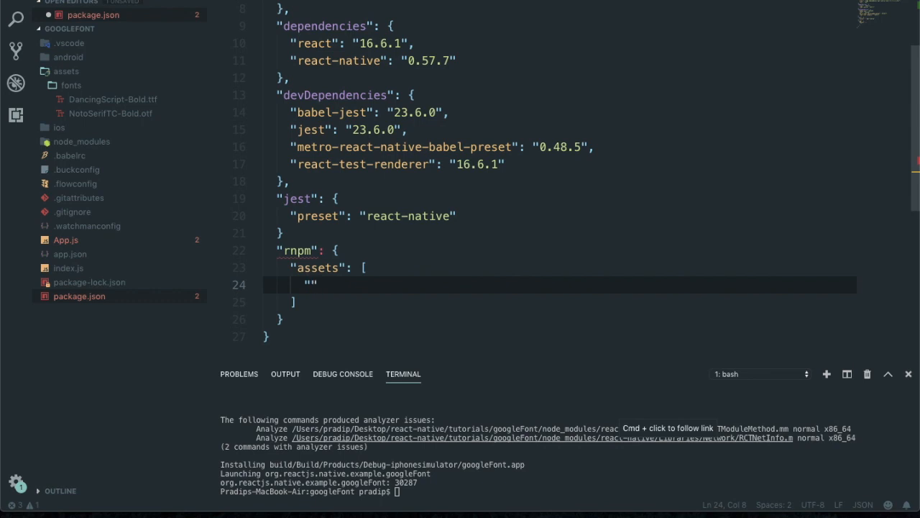
text(./asset)
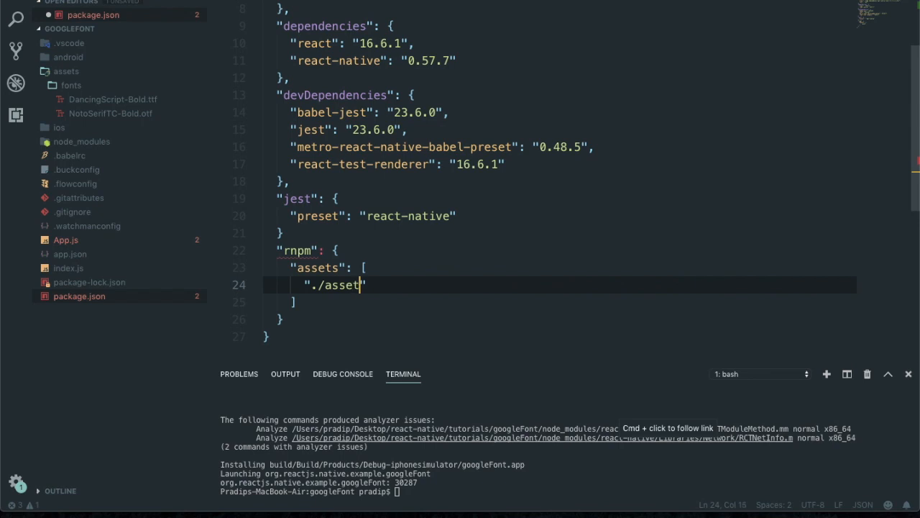
text(s/)
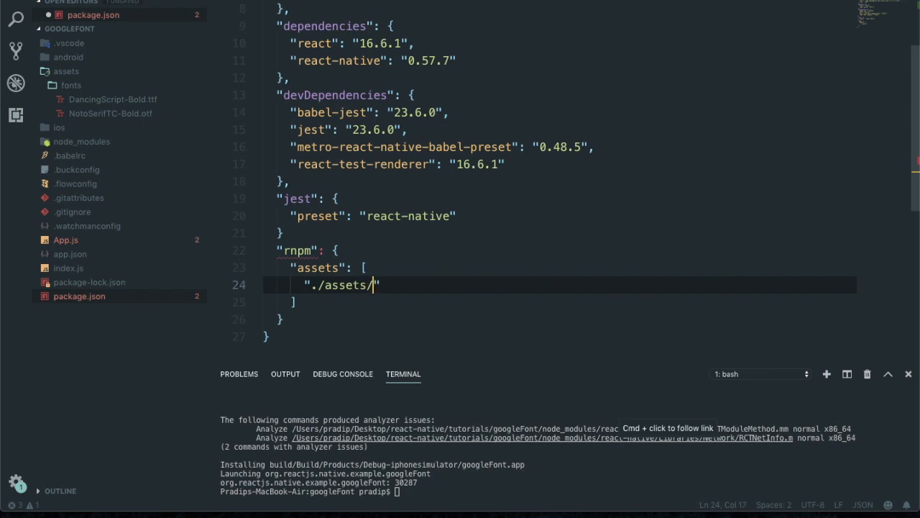
text(font)
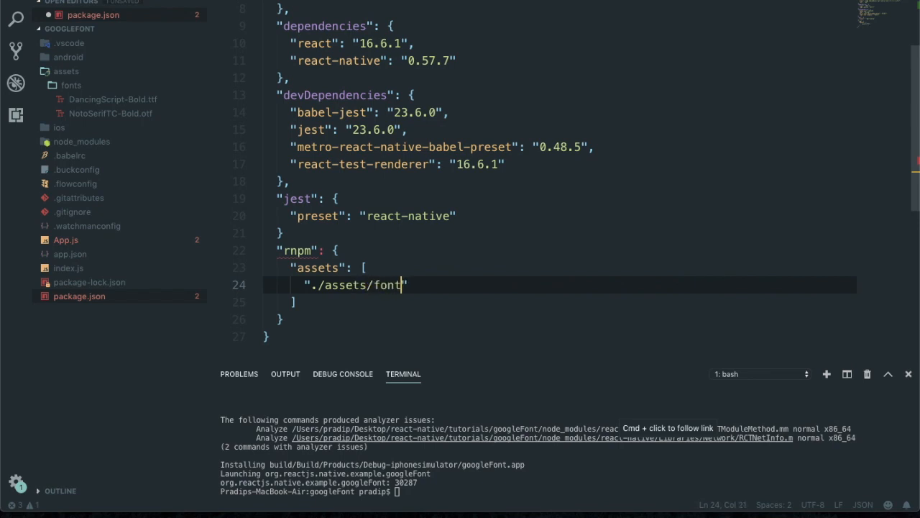
text(s/)
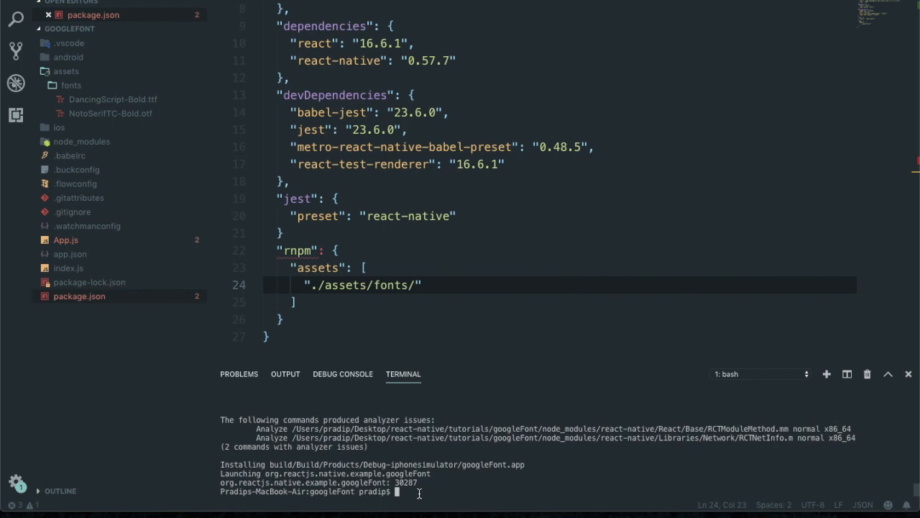
- Run react-native link, then rerun it after the package.json comma fix to link the fonts
text(react-native lin)
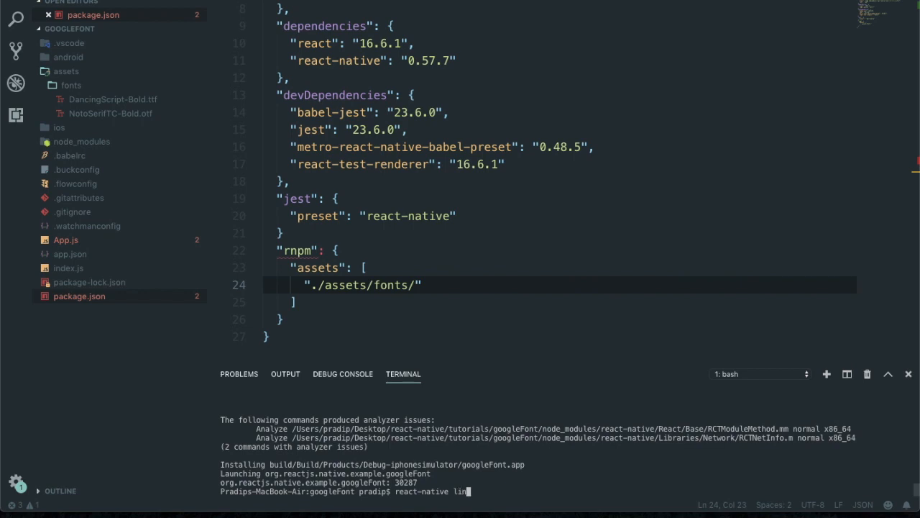
text(k)
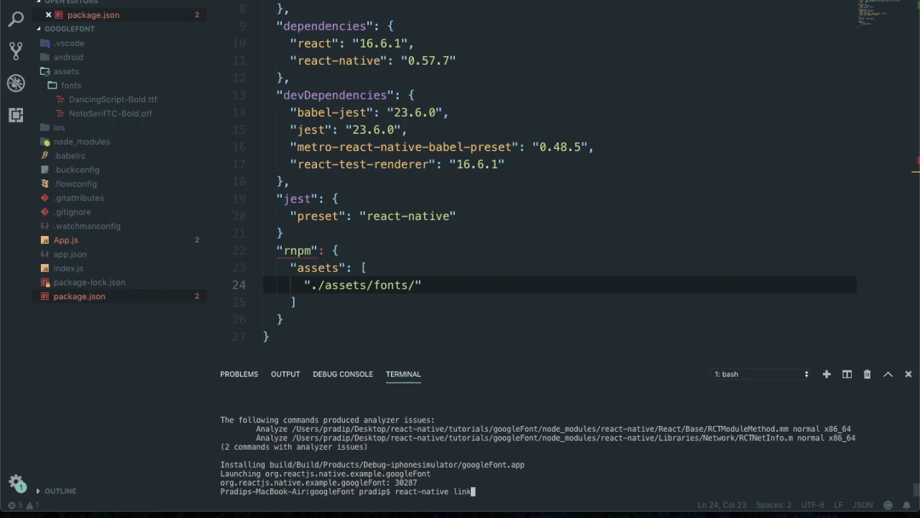
key(Return)
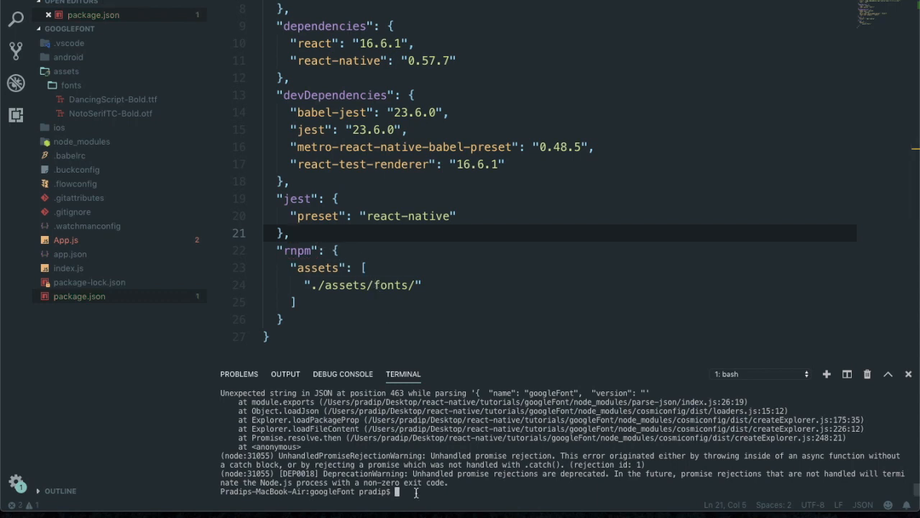
text(react-native link)
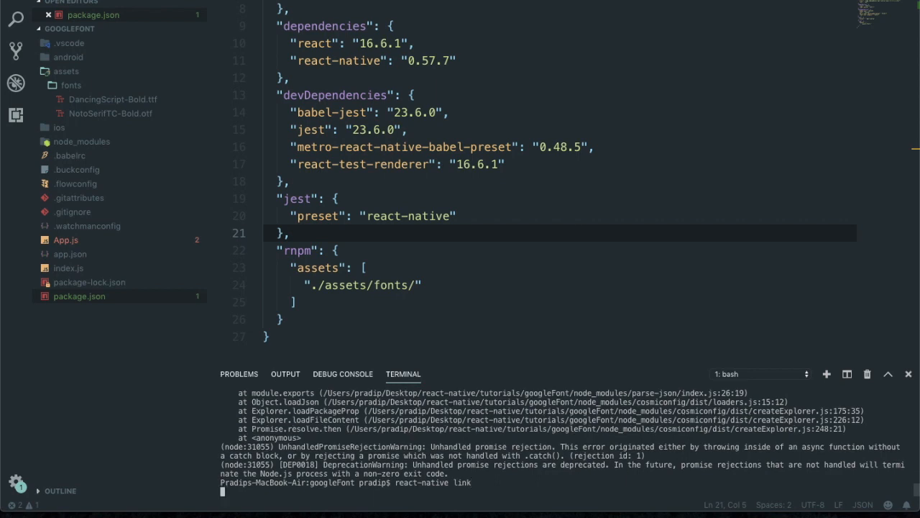
key(Return)
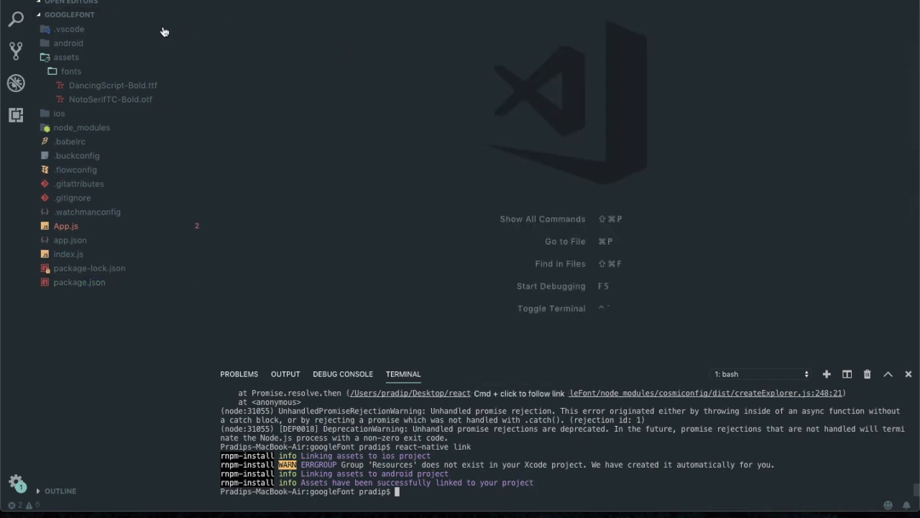
click(68, 42)
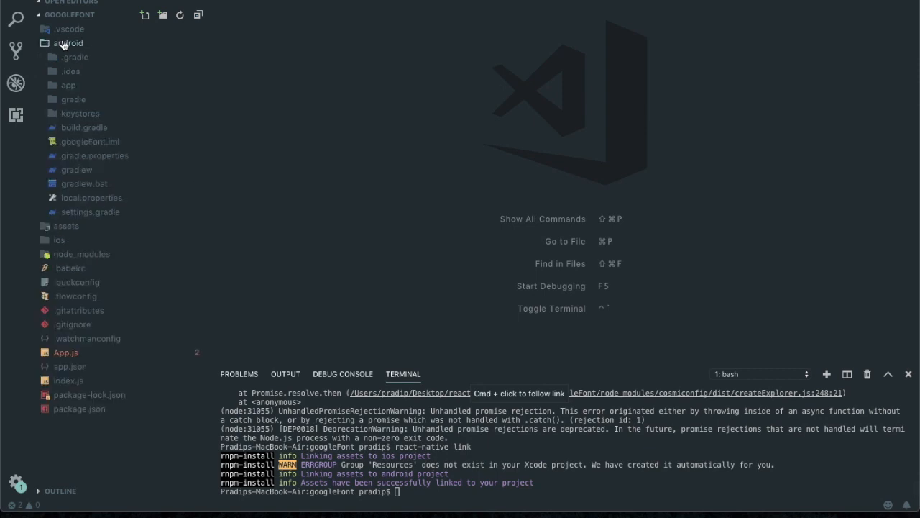
click(67, 85)
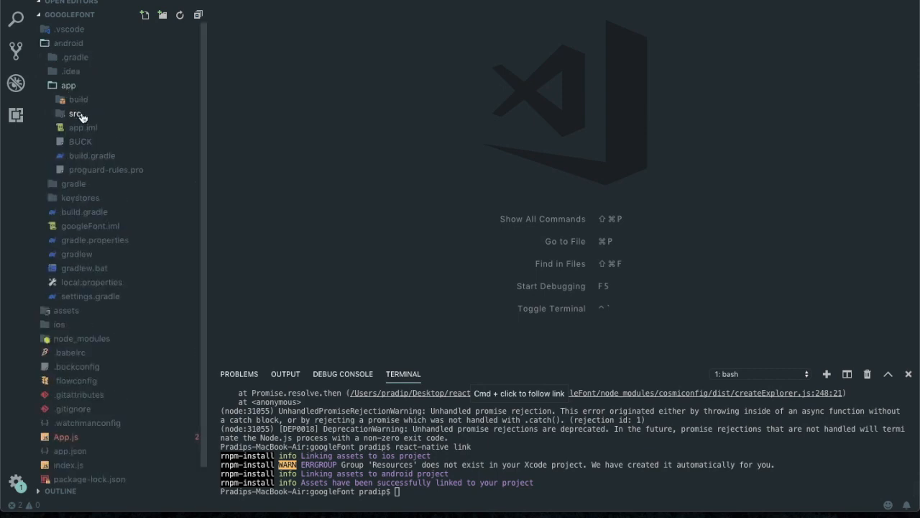
click(75, 112)
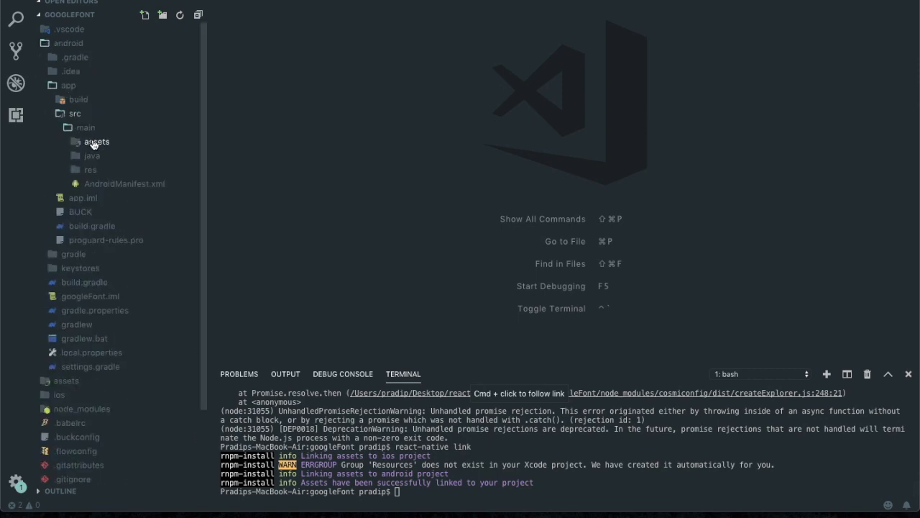
click(96, 141)
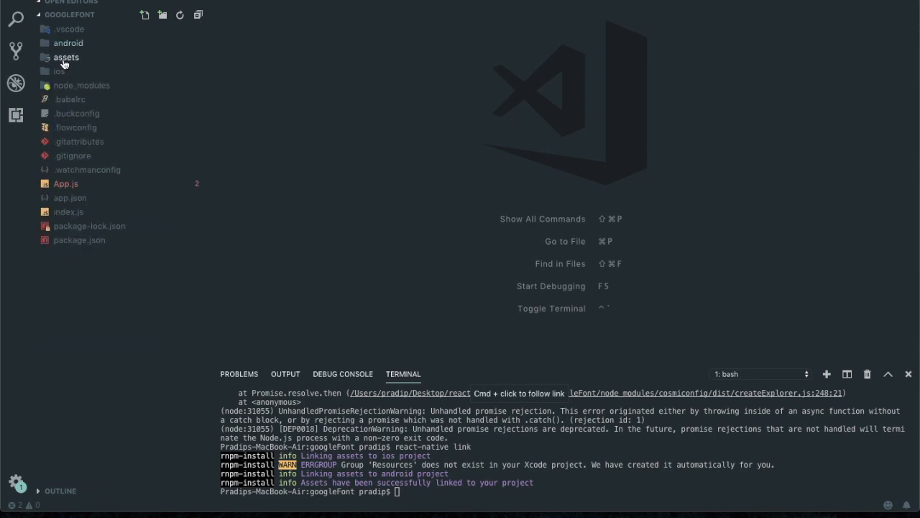
click(66, 57)
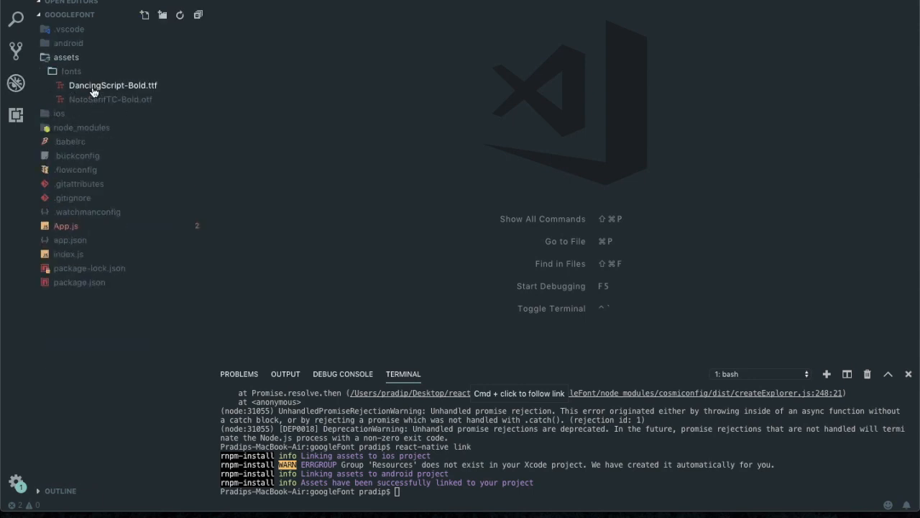
mouse_move(71, 64)
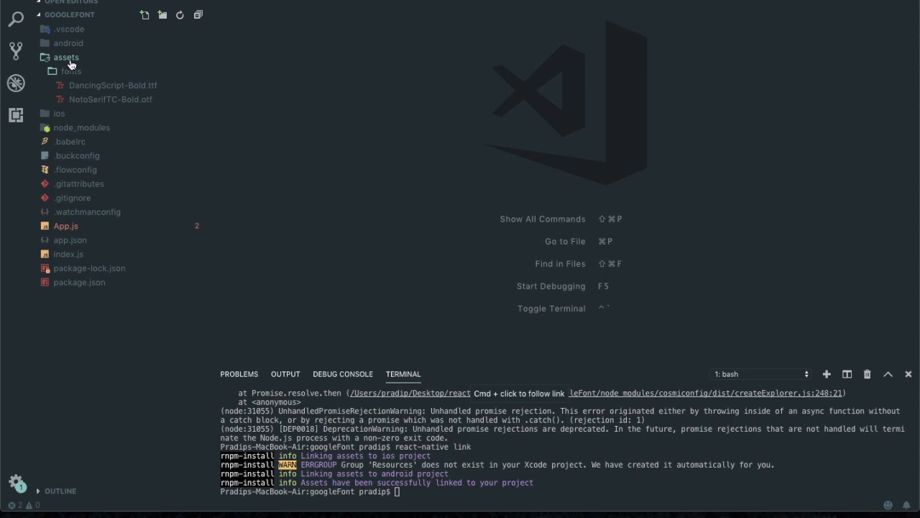
click(66, 57)
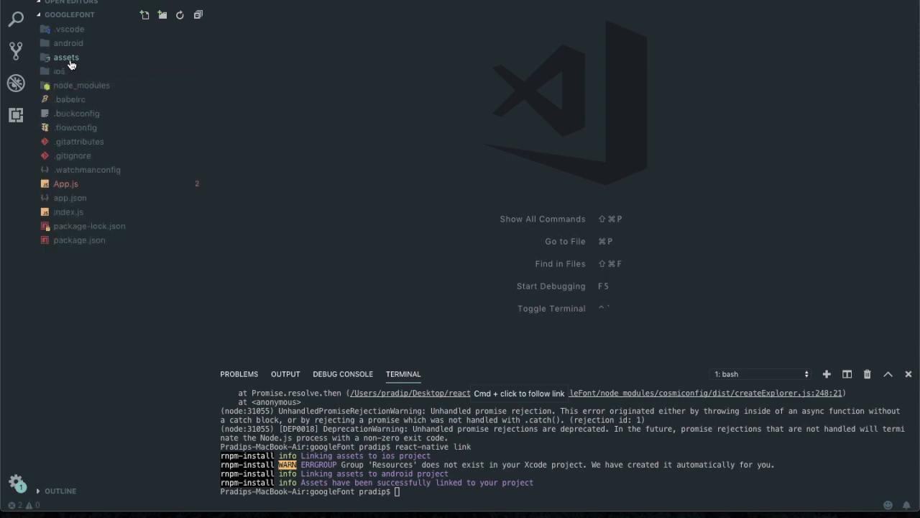
mouse_move(161, 231)
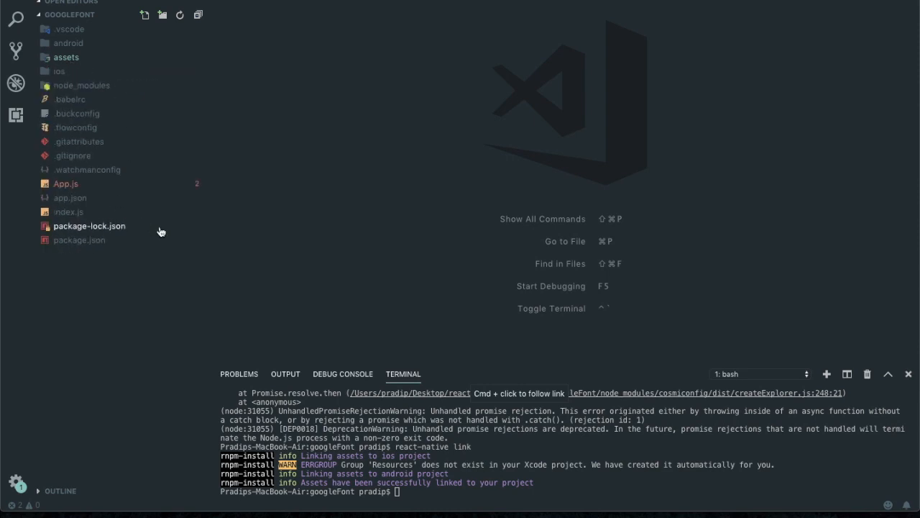
mouse_move(81, 84)
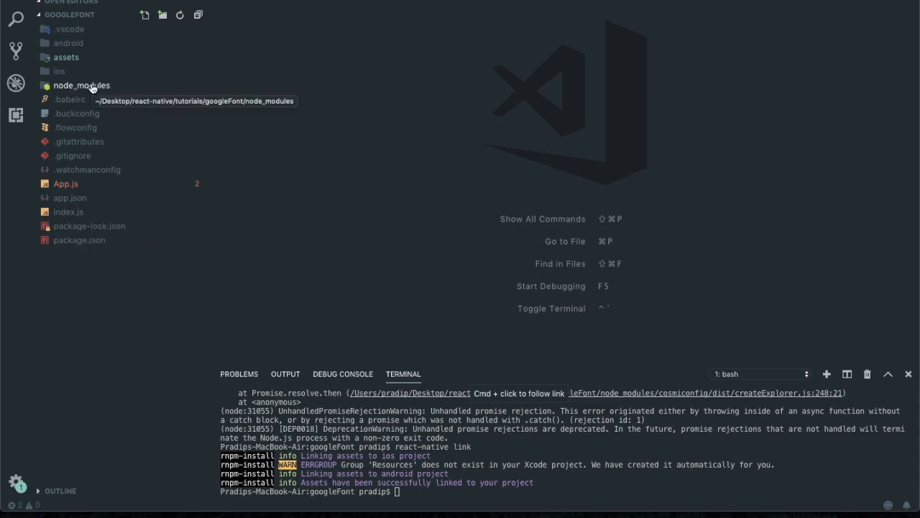
- Open App.js and add a blank line after margin: 10 in styles.welcome
click(66, 183)
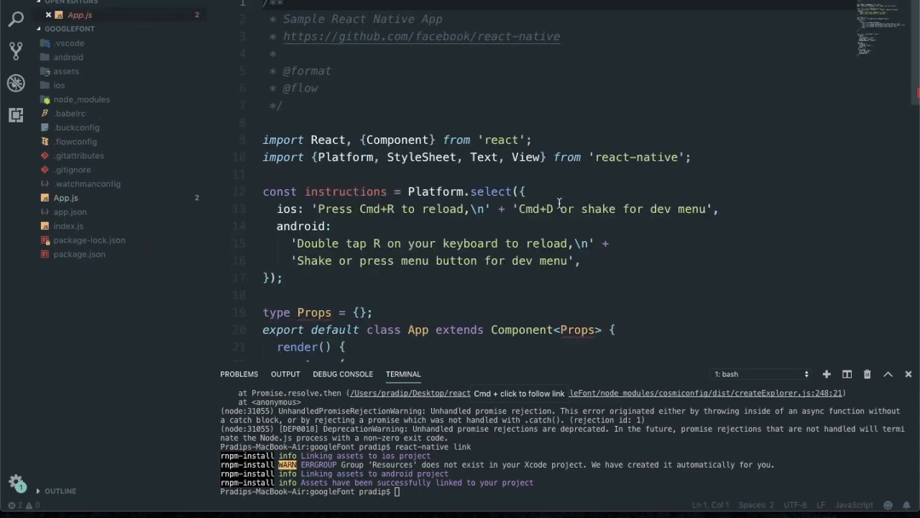
scroll(down, 3)
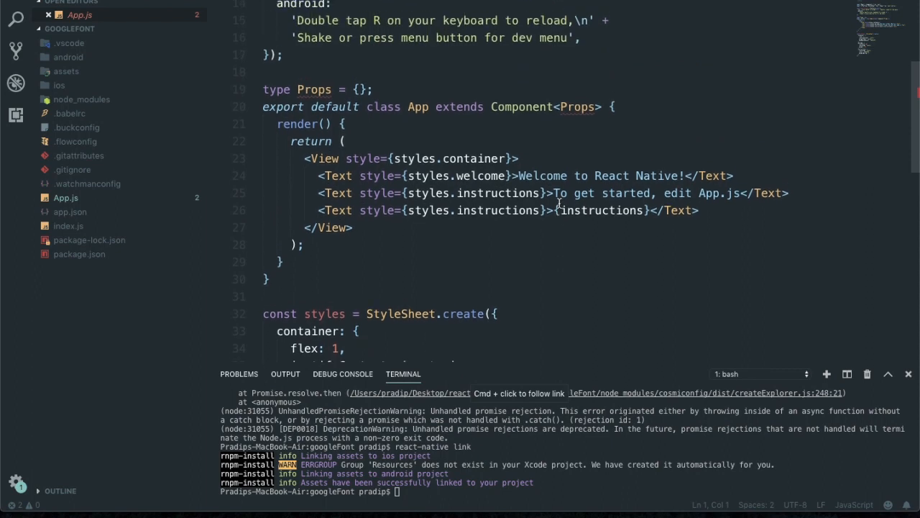
scroll(down, 3)
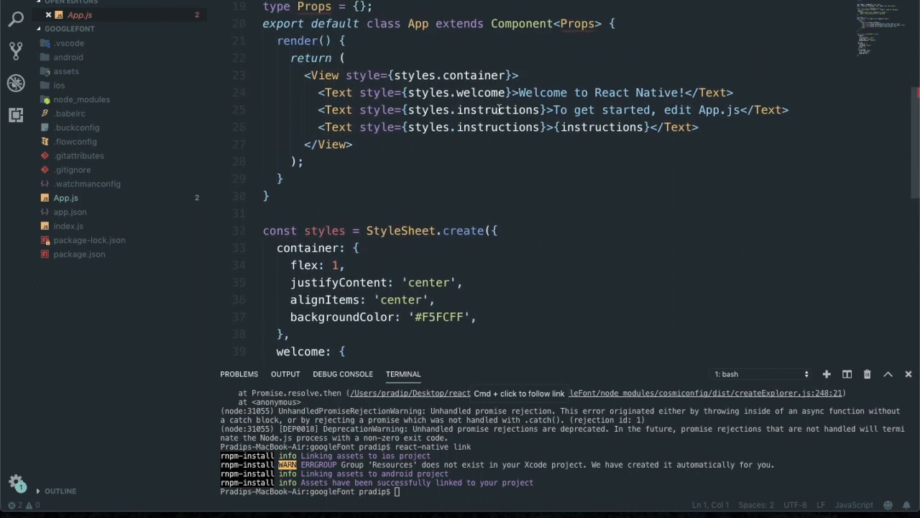
click(531, 92)
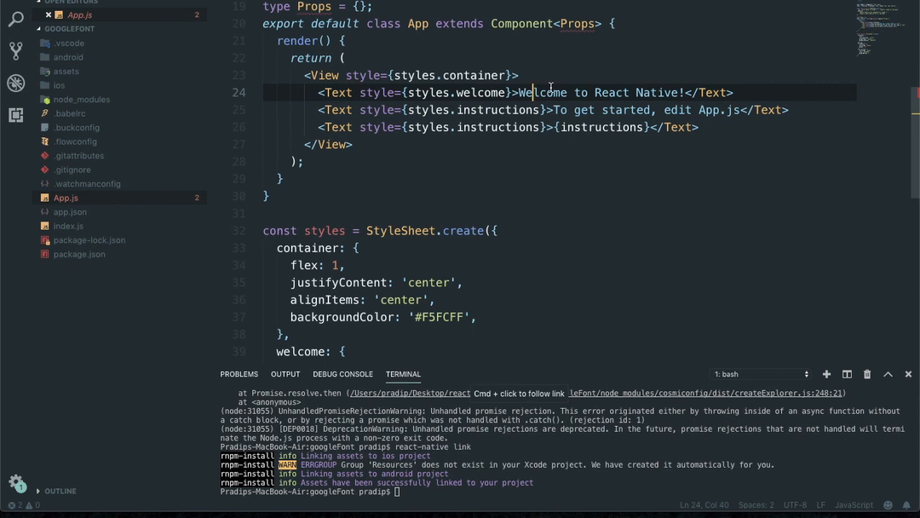
mouse_move(575, 123)
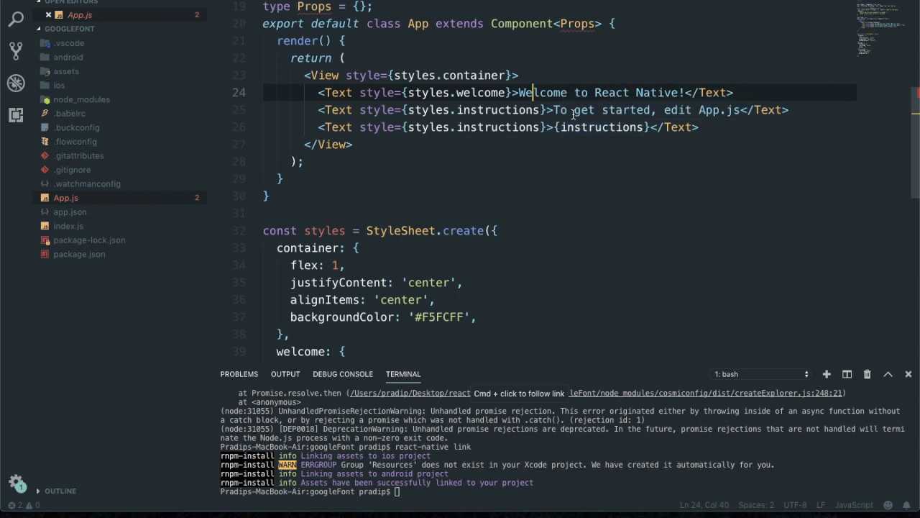
scroll(down, 3)
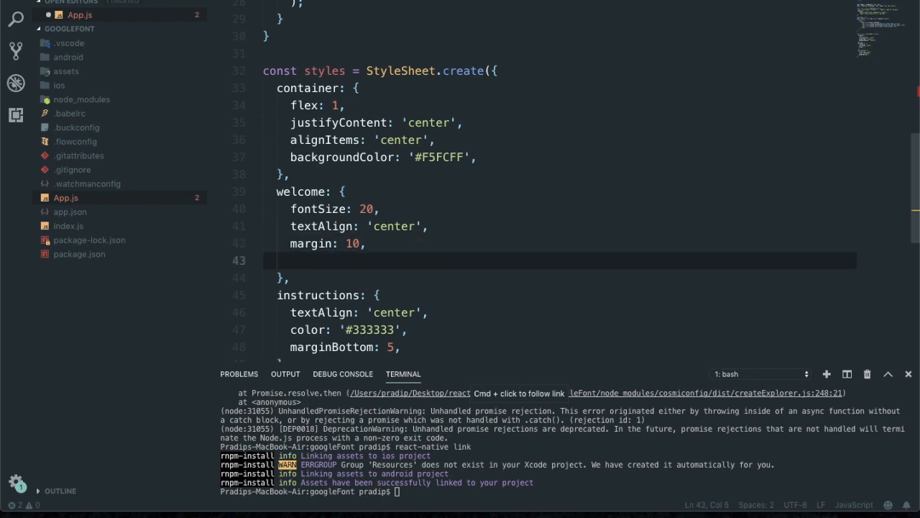
- Set welcome fontFamily to "DancingScript-Bold", matching the font file name, then start an instructions property
text(fontFamily:)
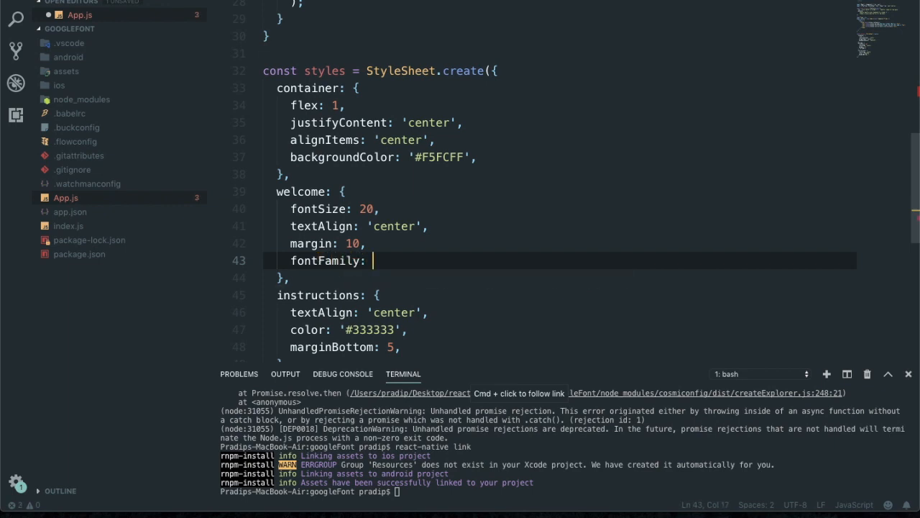
text("")
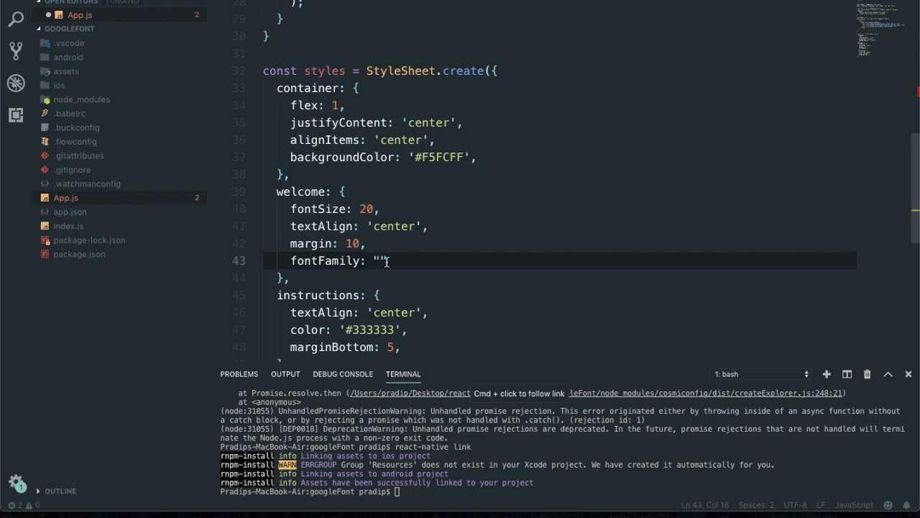
mouse_move(90, 77)
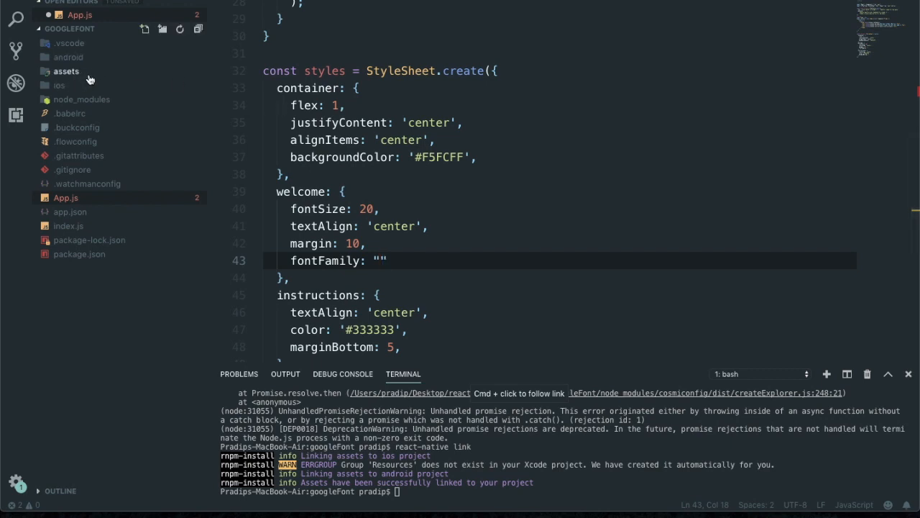
click(66, 70)
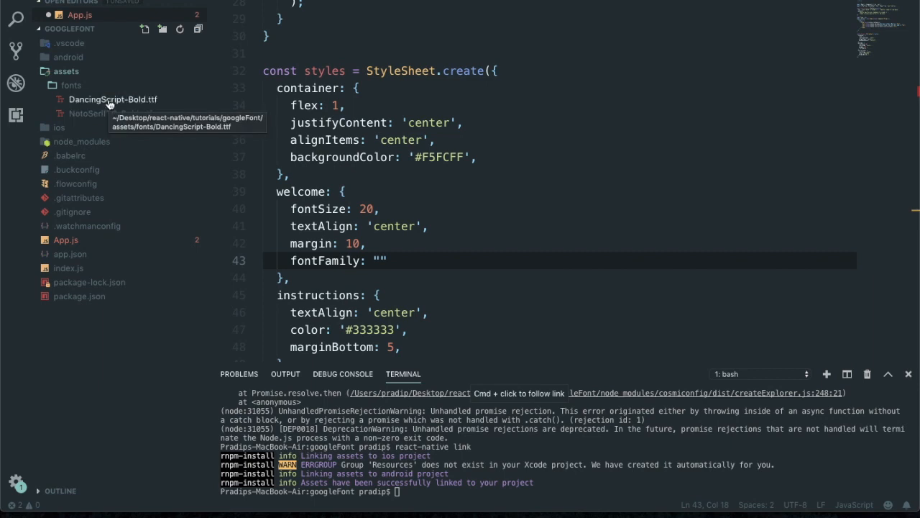
right_click(112, 100)
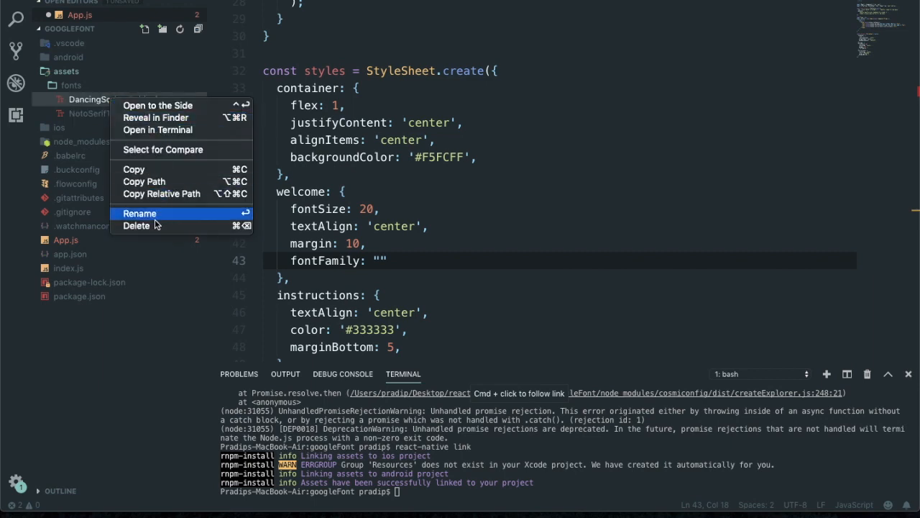
click(139, 213)
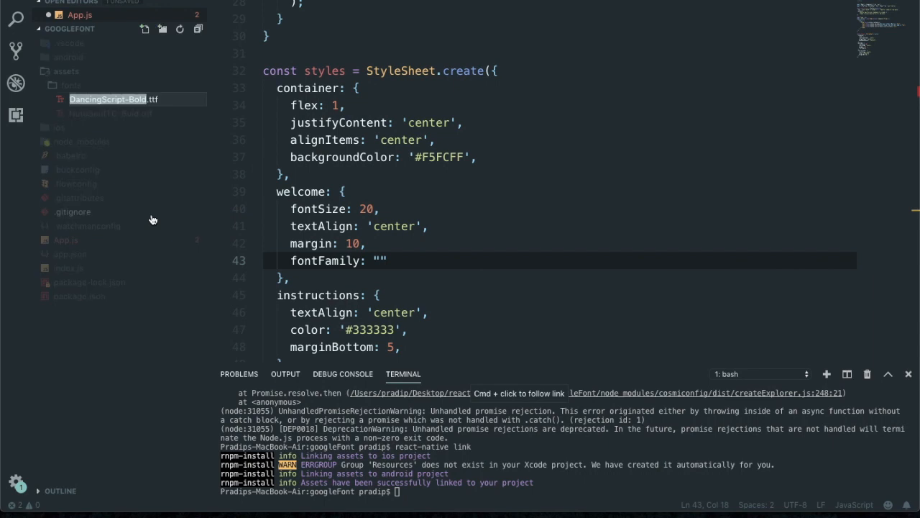
text(DancingScript-Bold)
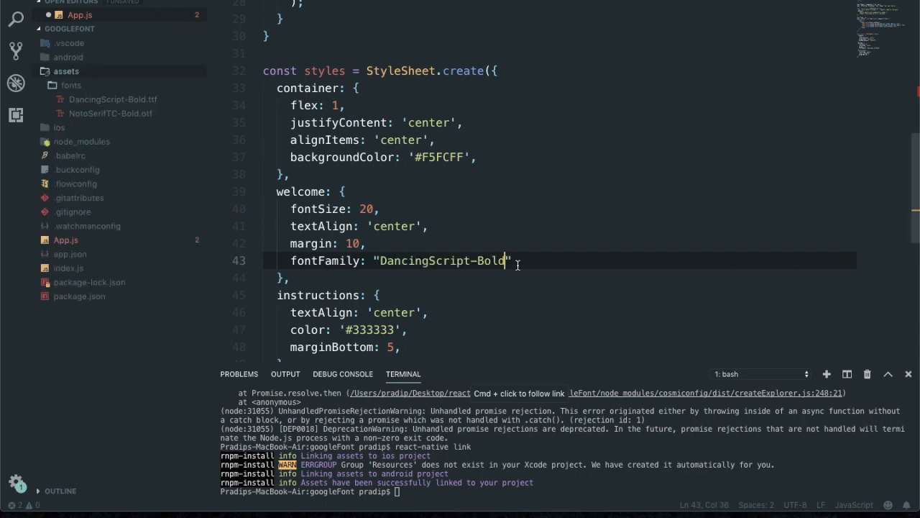
scroll(up, 3)
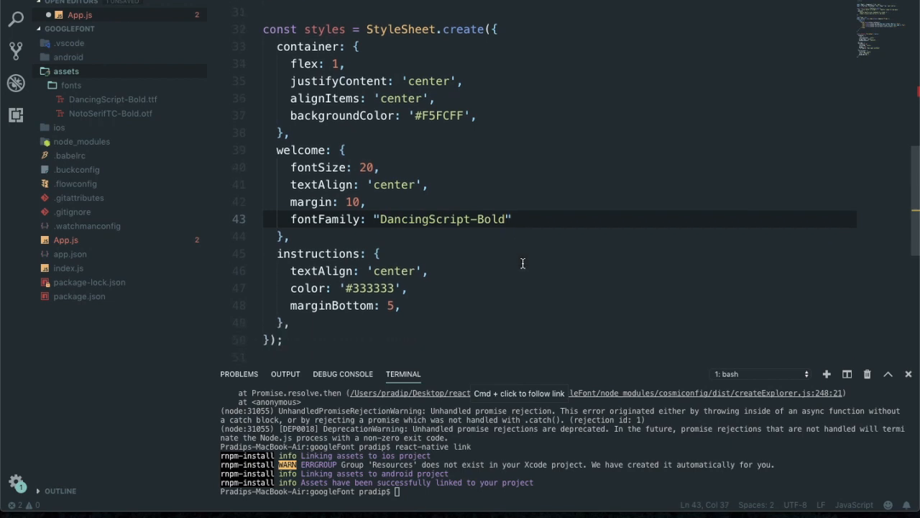
click(419, 291)
text(fontFamilty)
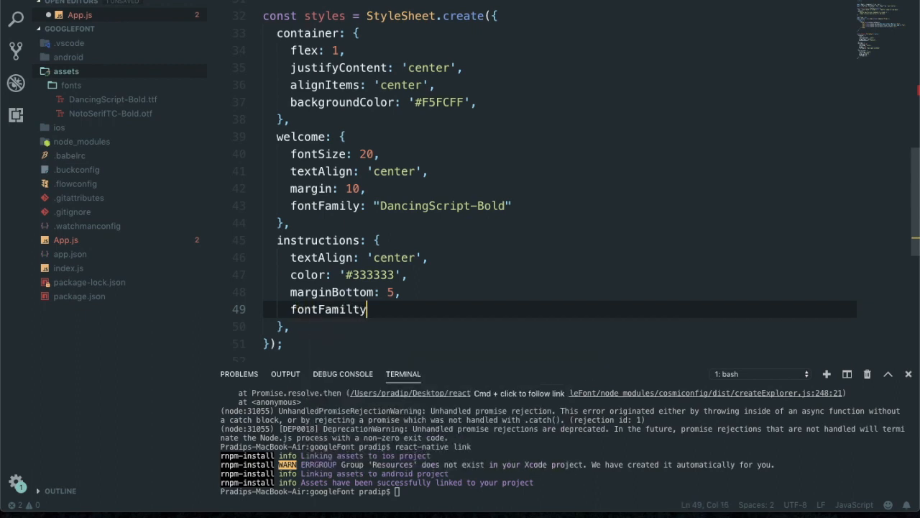
- Give the instructions style fontFamily "NotoSerifTC-Bold", taken from the NotoSerifTC-Bold.otf file name
key(Backspace)
text(:)
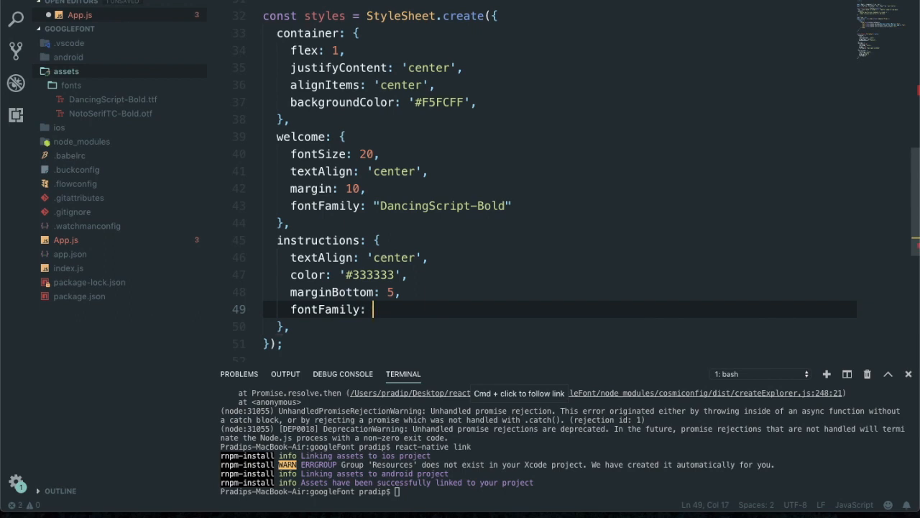
text("")
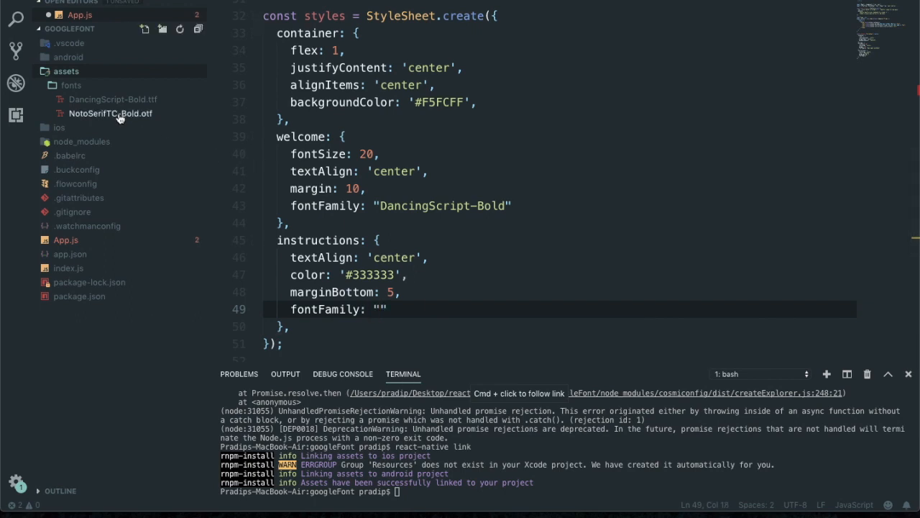
right_click(110, 113)
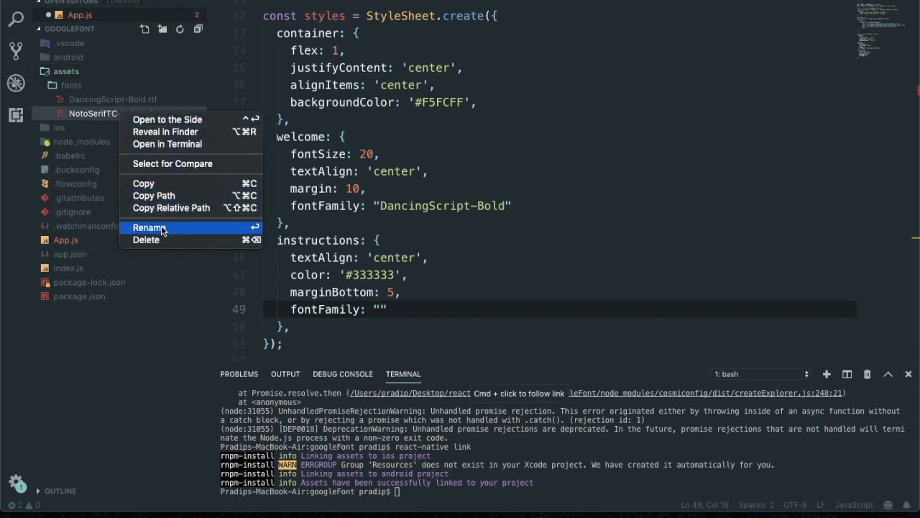
click(149, 227)
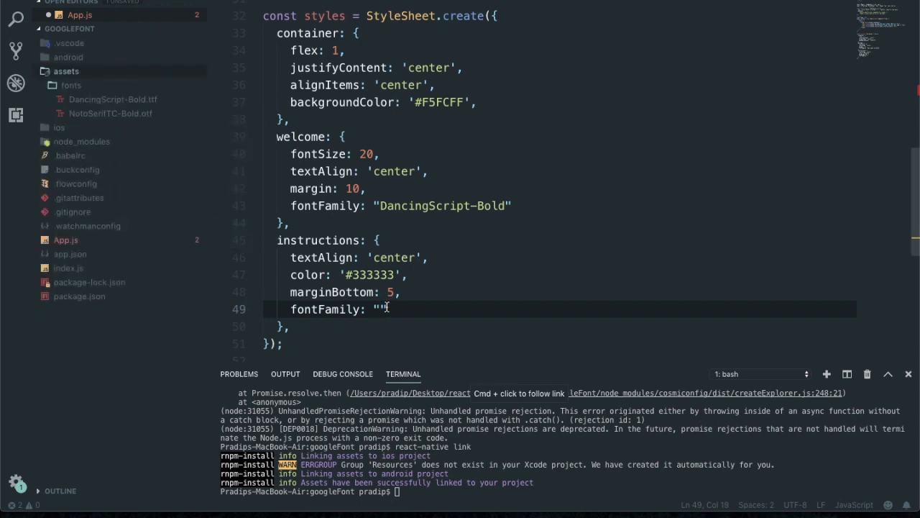
text(NotoSerifTC-Bold)
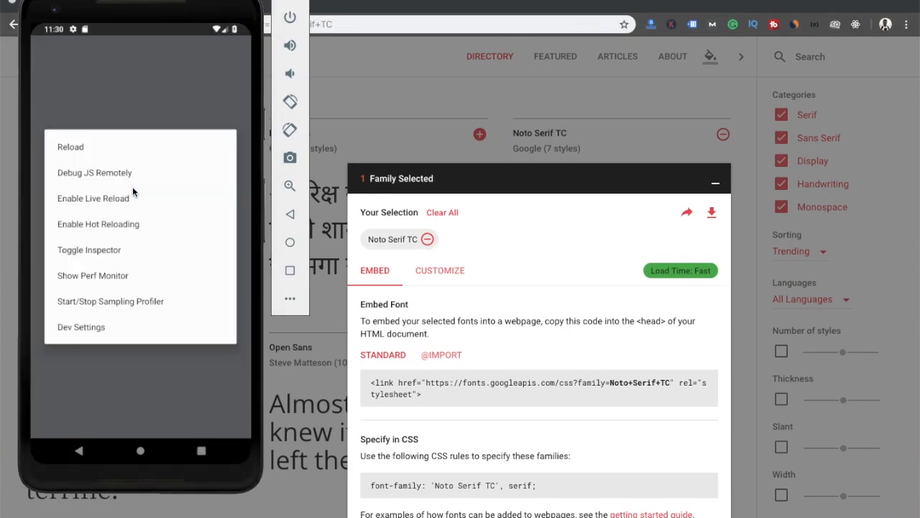
- Reload the app from the Android emulator's React Native developer menu
click(70, 146)
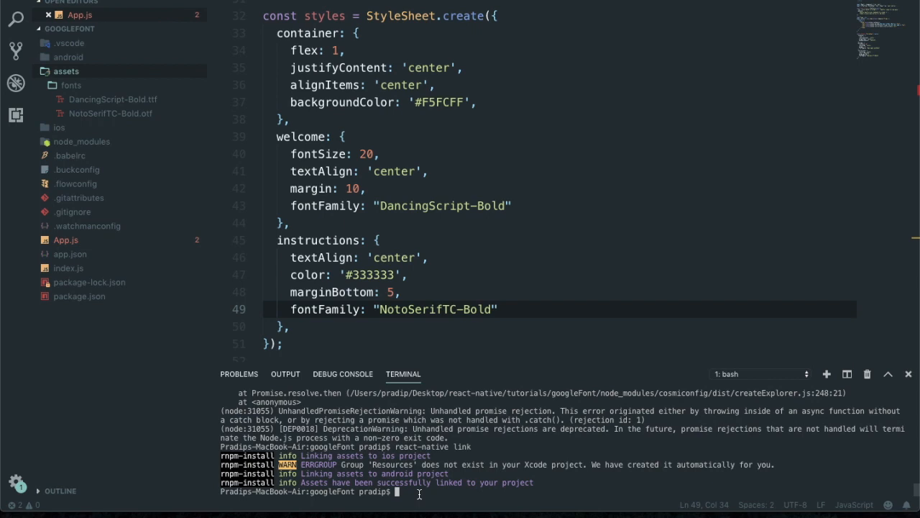
- Rebuild and launch the app on the Android emulator with react-native run-android
text(react-native run-android)
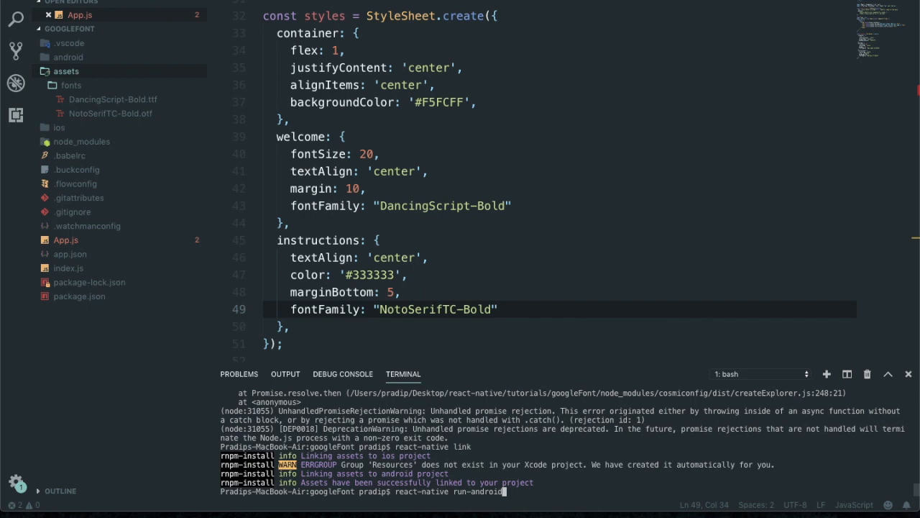
key(Return)
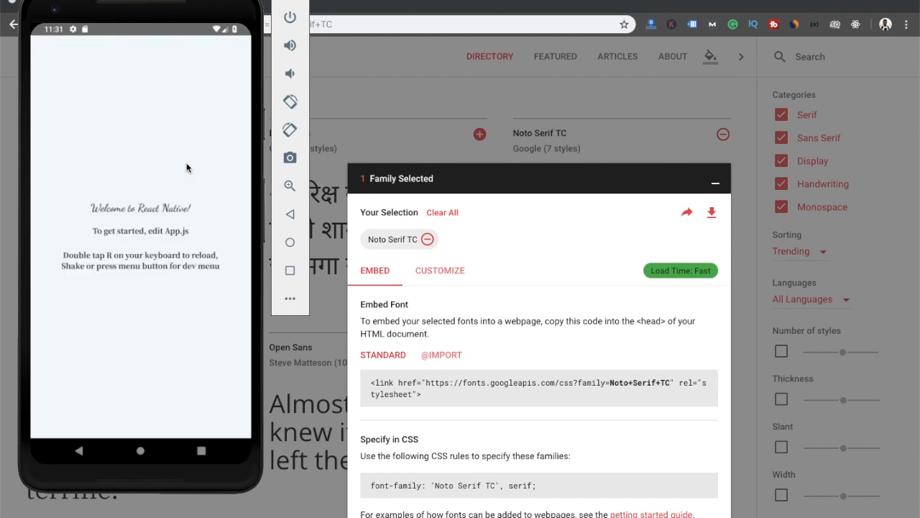
mouse_move(140, 211)
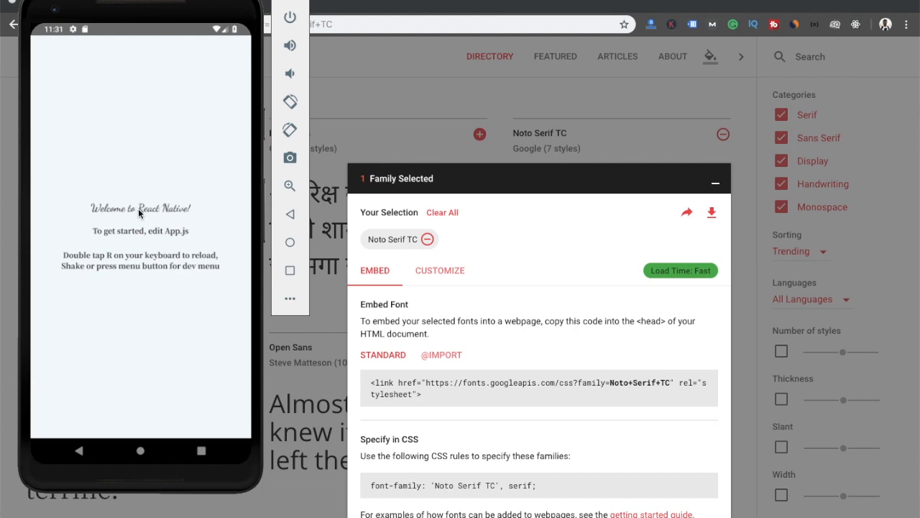
mouse_move(170, 218)
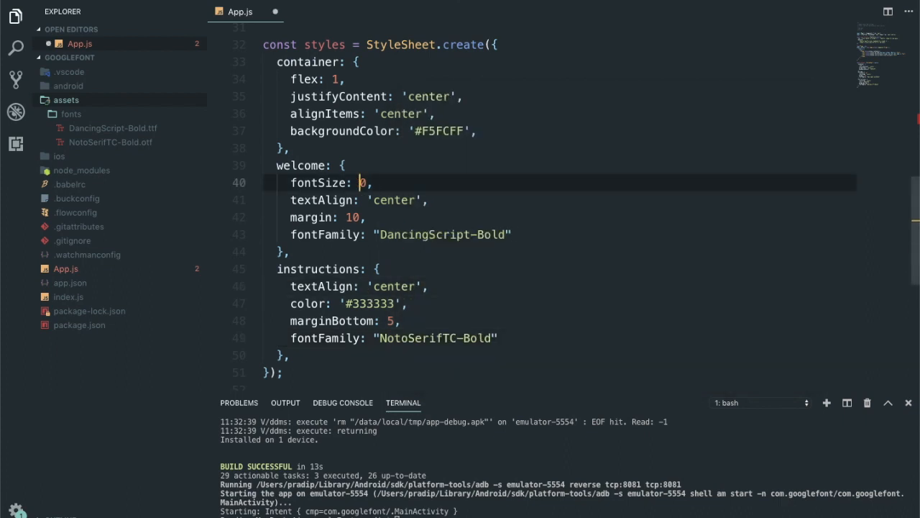
- Set welcome fontSize to 30 and add fontSize: 20 to the instructions style
text(3)
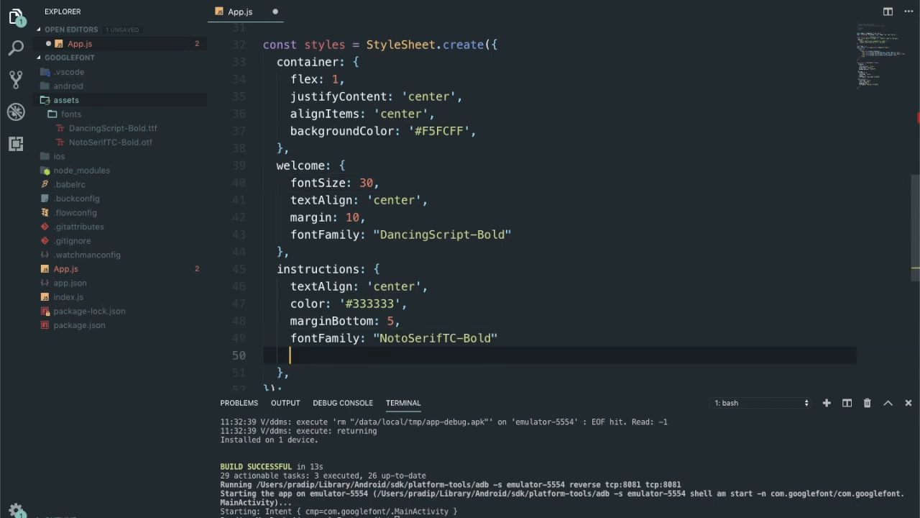
text(,)
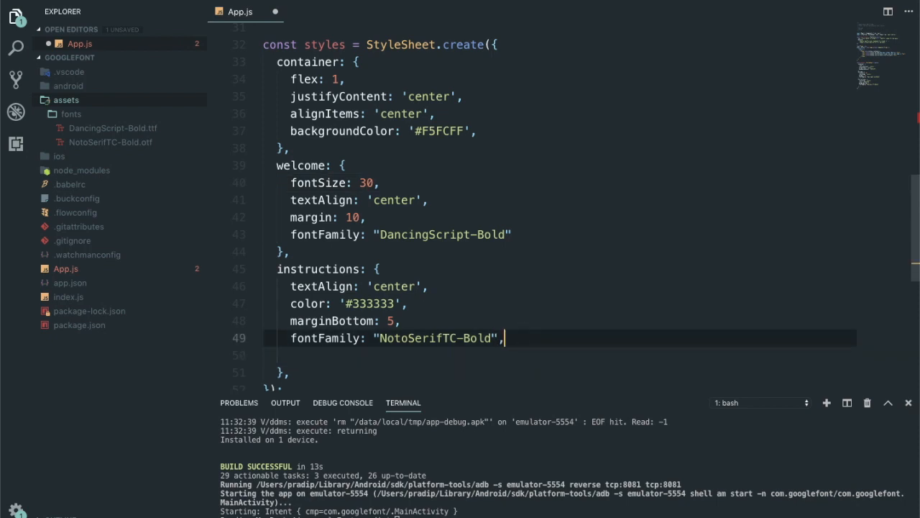
text(fontSize:)
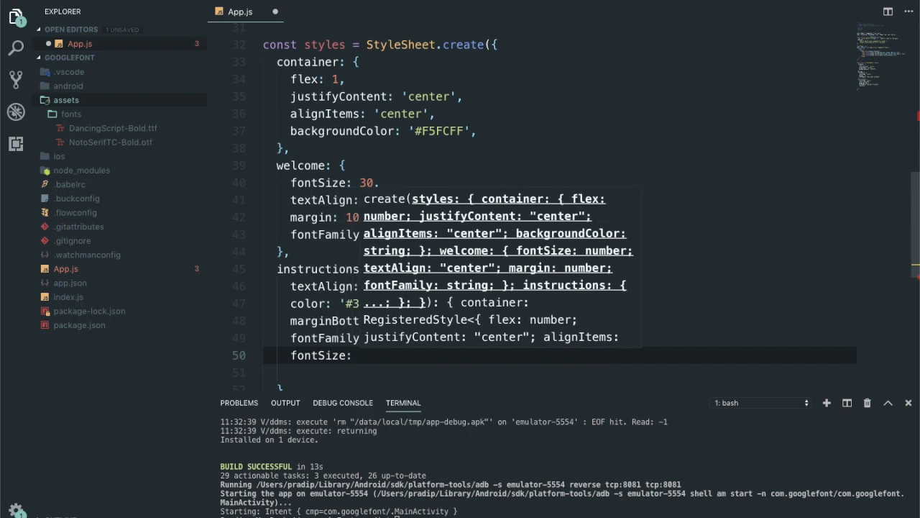
text(20)
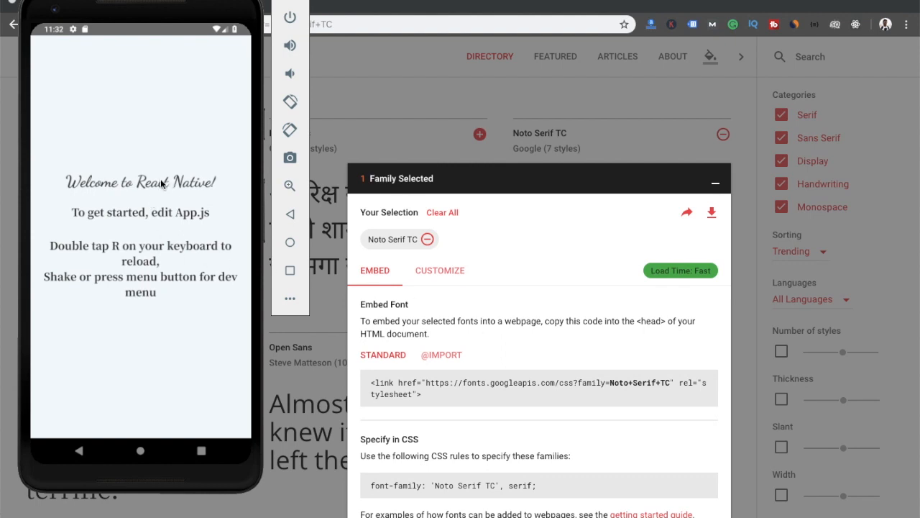
mouse_move(179, 213)
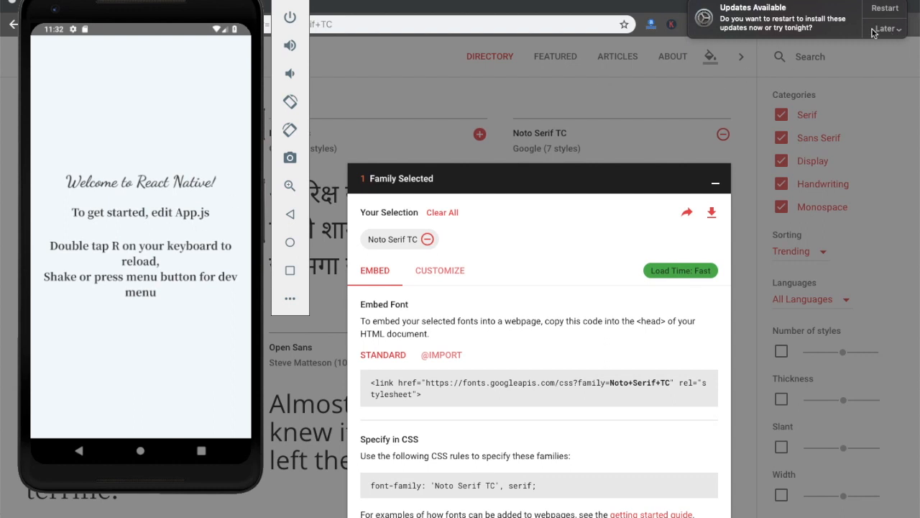
- Postpone the emulator's Updates Available reminder with Later, Try in an Hour
click(885, 29)
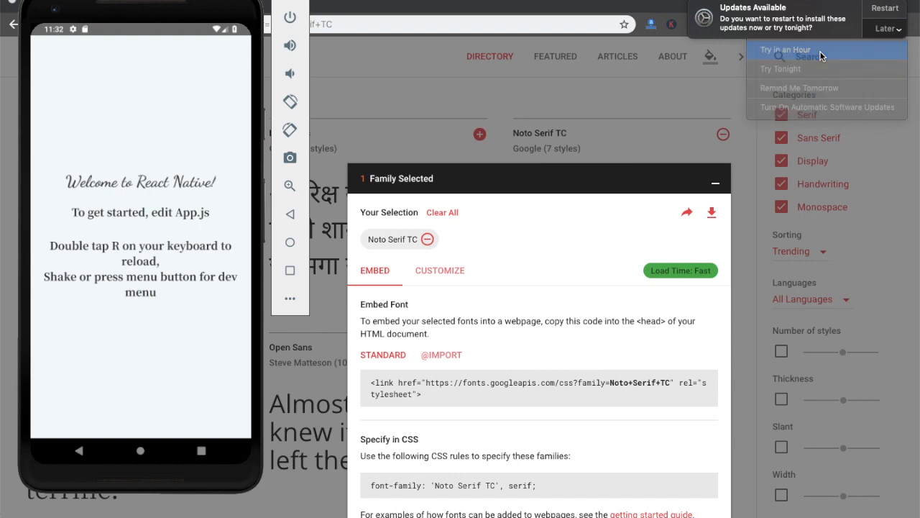
click(828, 107)
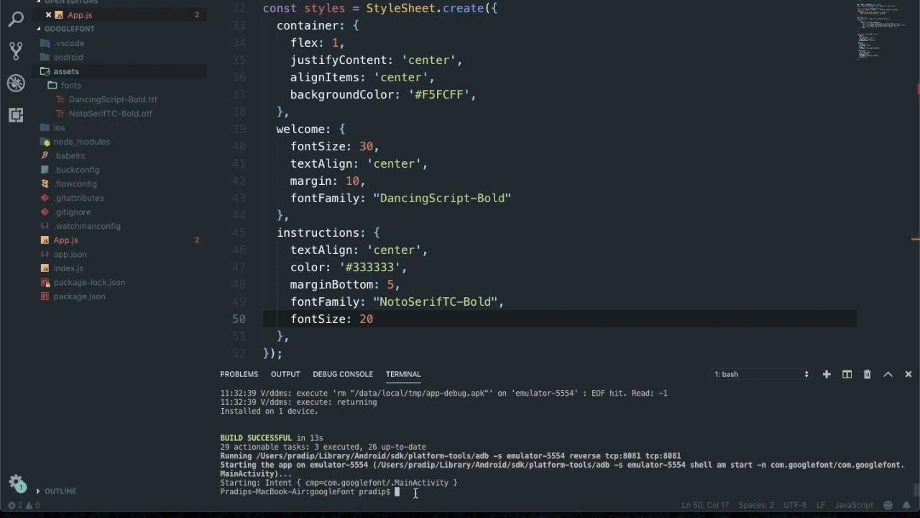
- Change the terminal command to react-native run-ios to build for the iOS simulator
text(react-native run-android)
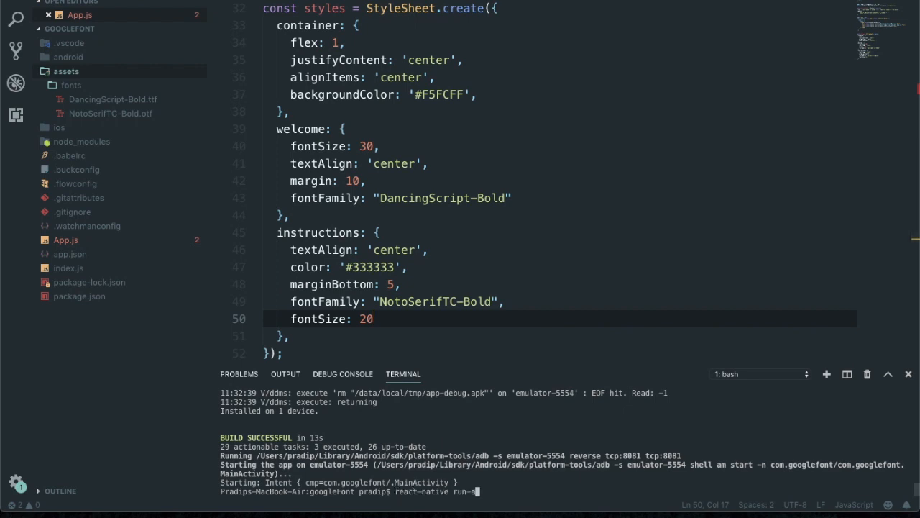
text(ios)
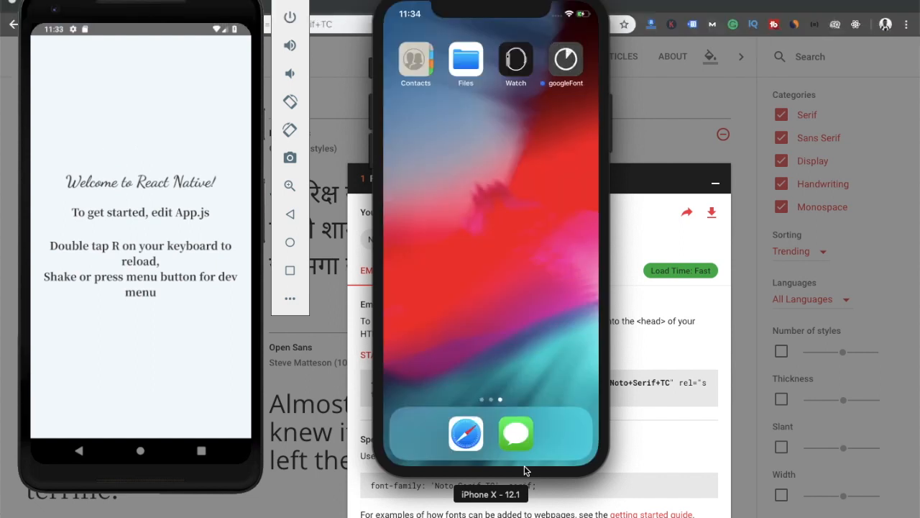
- Check the googleFont app on iPhone X showing script welcome and serif instructions text
click(565, 59)
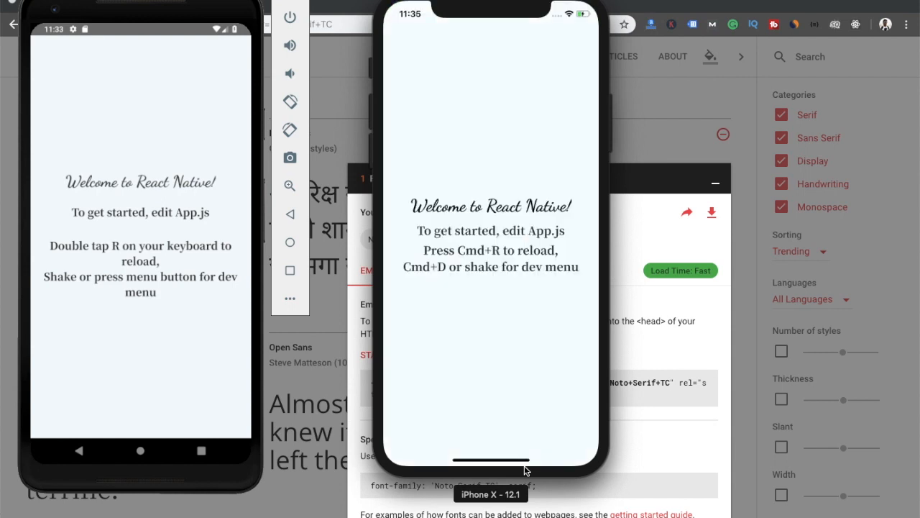
mouse_move(503, 231)
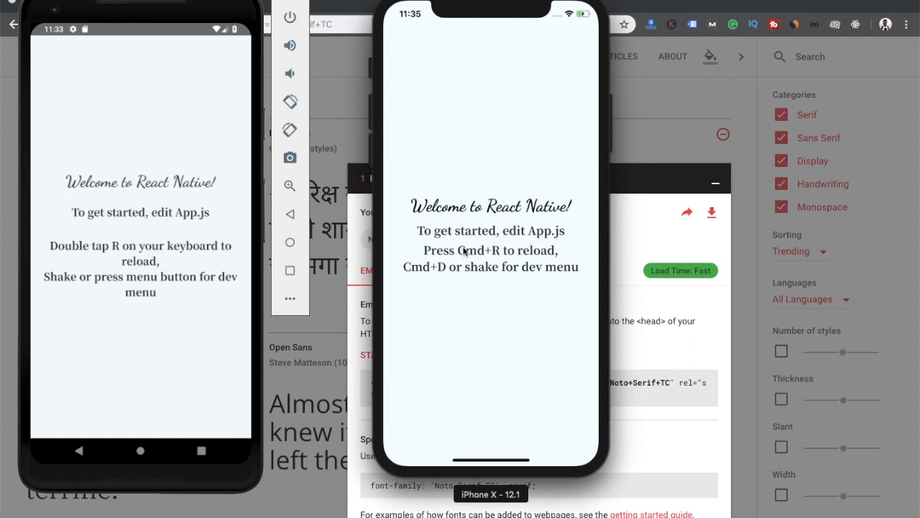
mouse_move(456, 232)
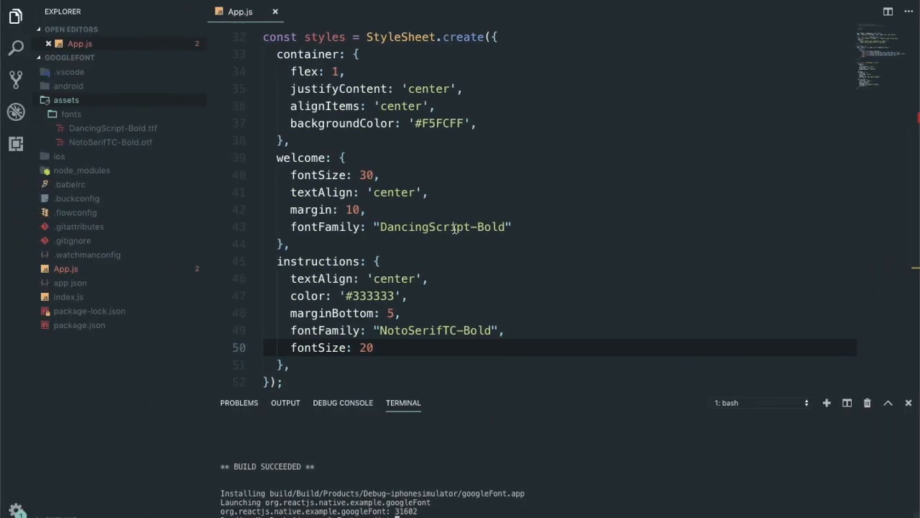
mouse_move(449, 310)
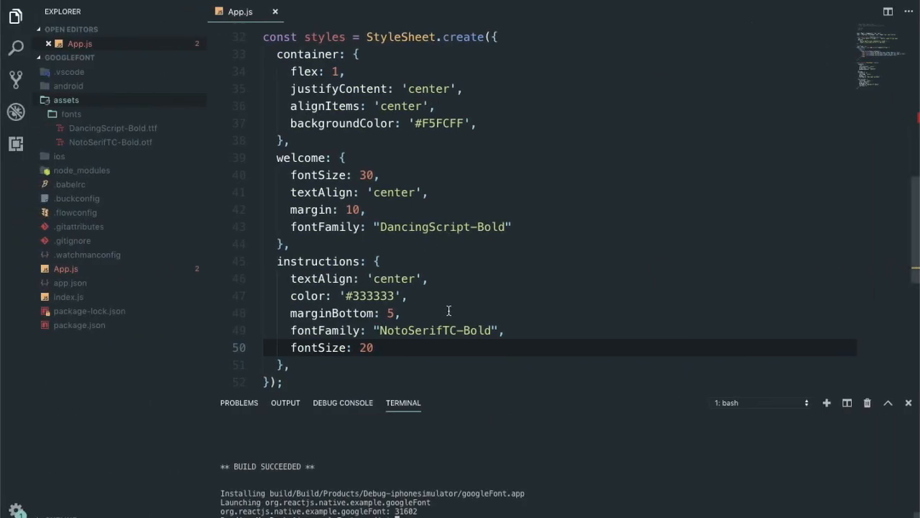